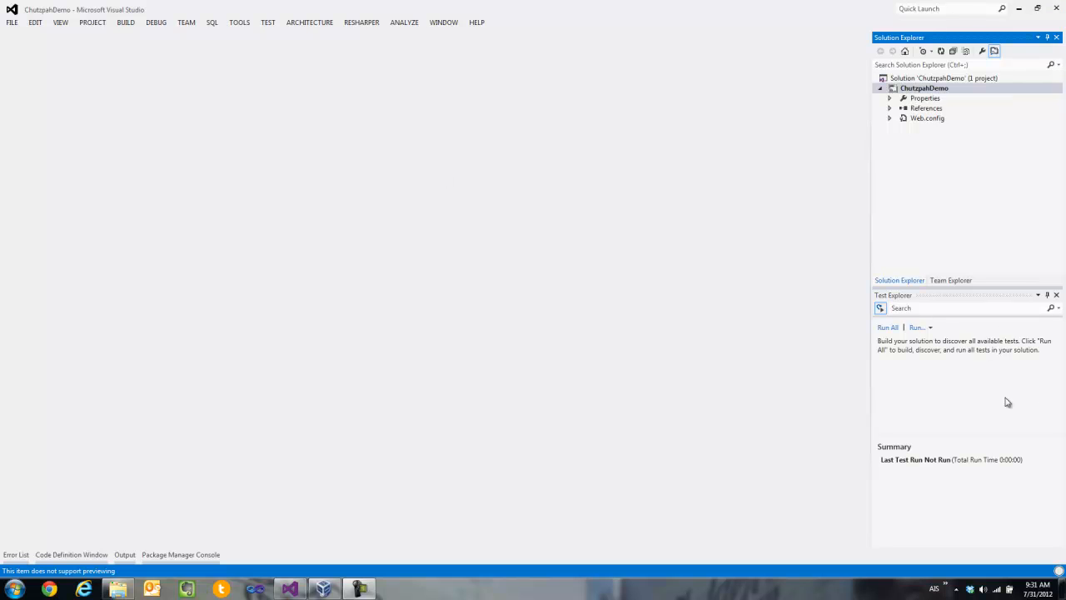
{"action": "mouse_move", "coordinate": [978, 397]}
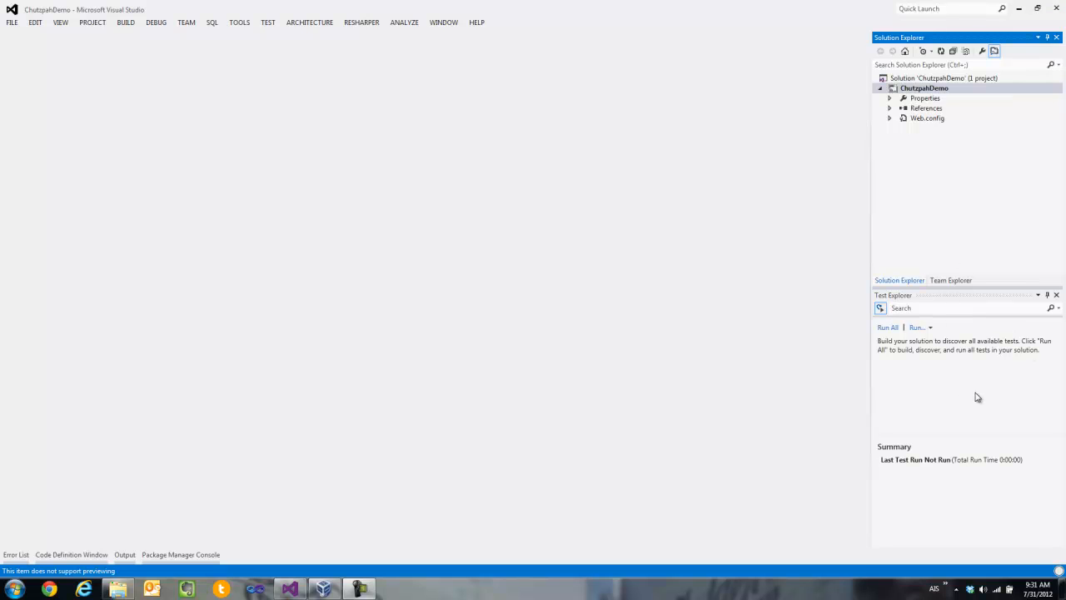
{"action": "mouse_move", "coordinate": [933, 98]}
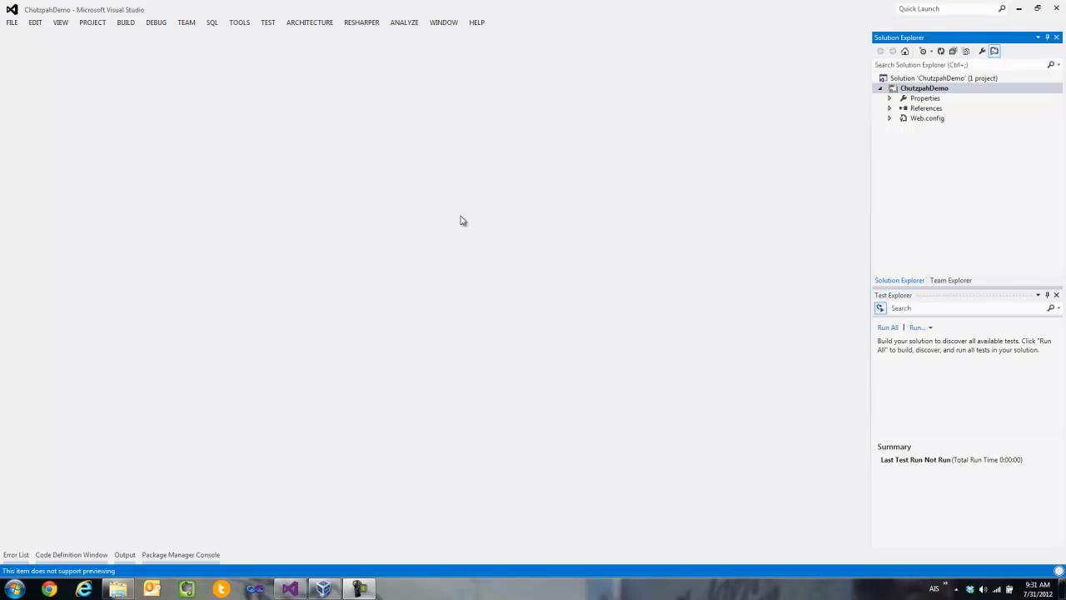
{"action": "mouse_move", "coordinate": [417, 207]}
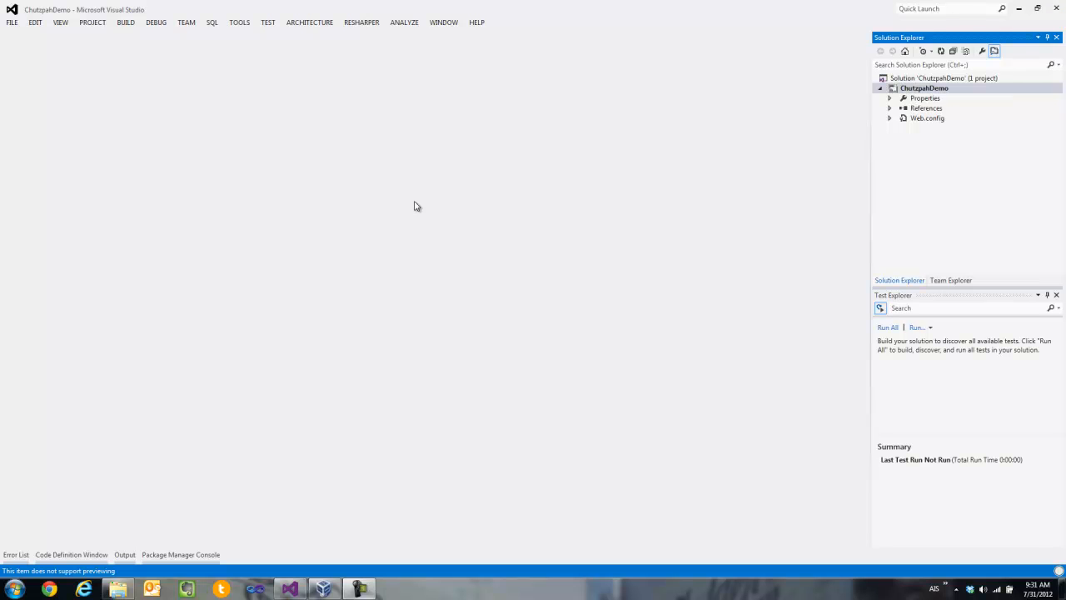
- Search the online extensions gallery for 'chutzpah' and confirm Chutzpah Test Adapter is installed
{"action": "left_click", "coordinate": [240, 23]}
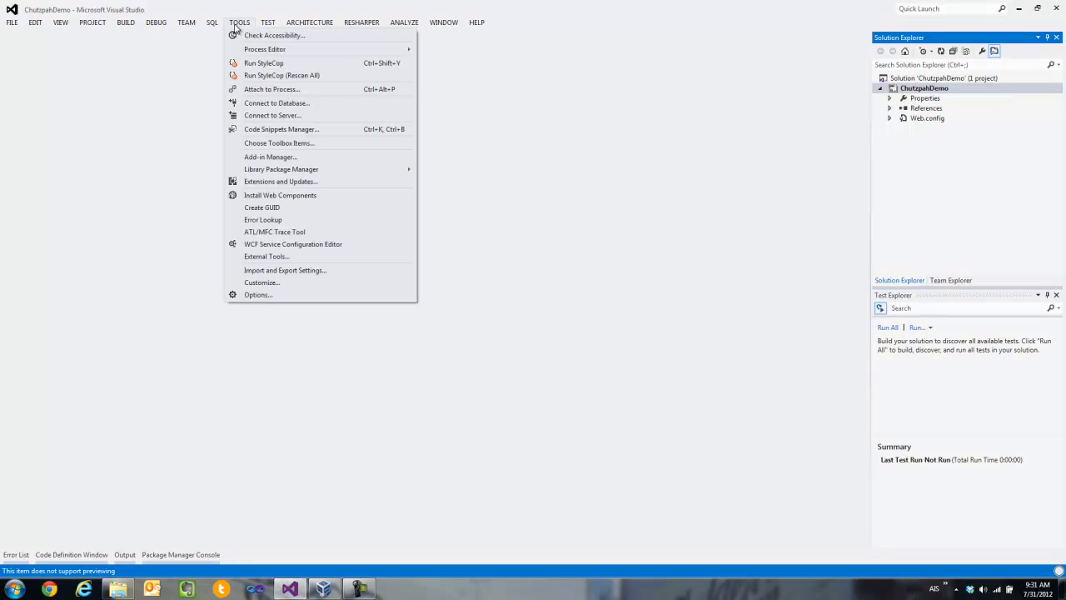
{"action": "mouse_move", "coordinate": [295, 187]}
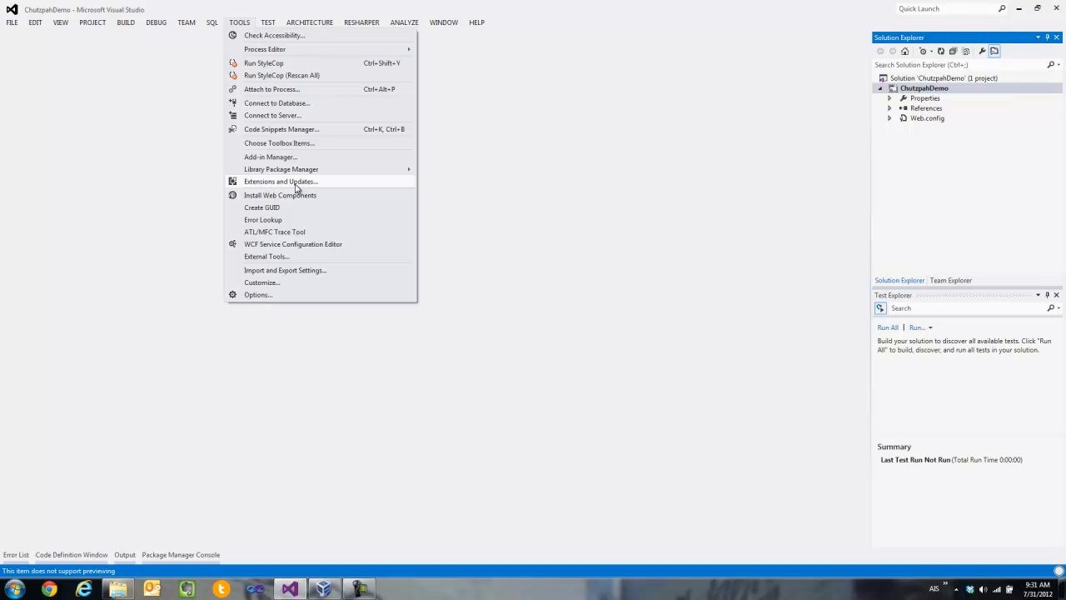
{"action": "left_click", "coordinate": [280, 180]}
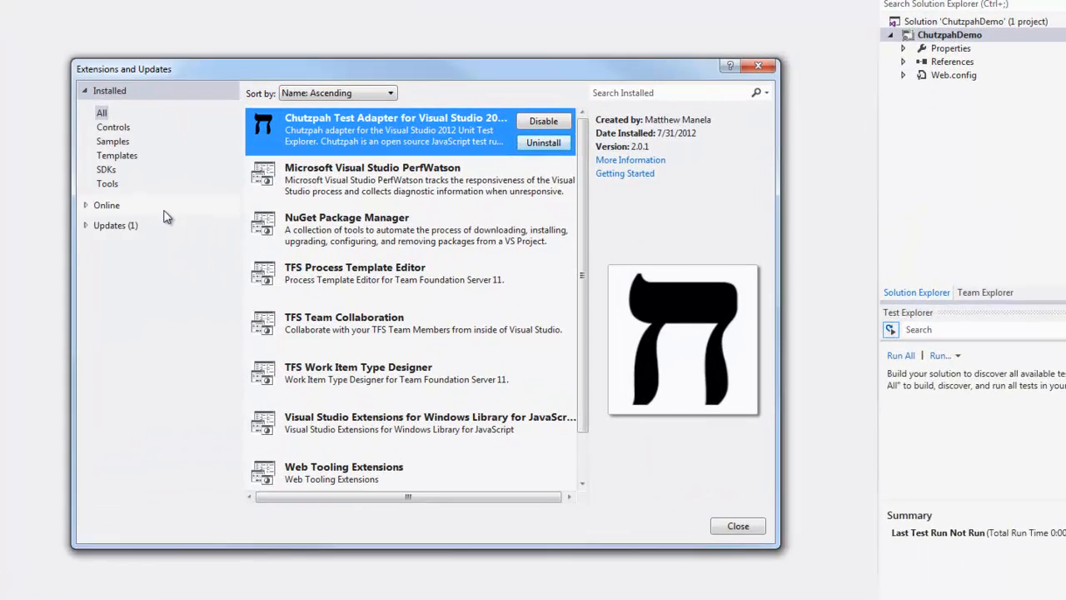
{"action": "left_click", "coordinate": [107, 205]}
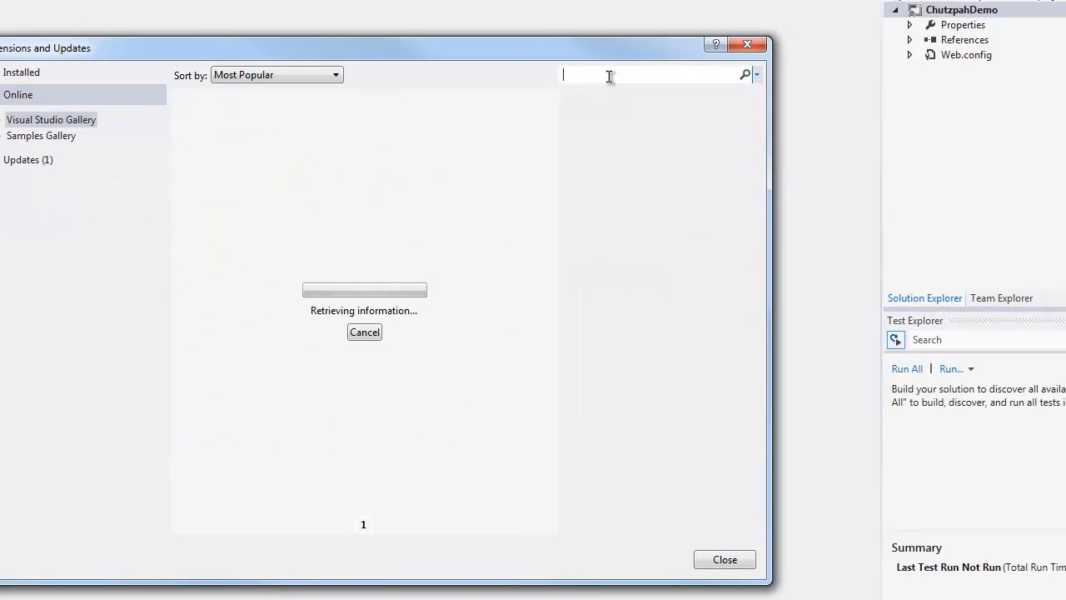
{"action": "type", "text": "chutzpa"}
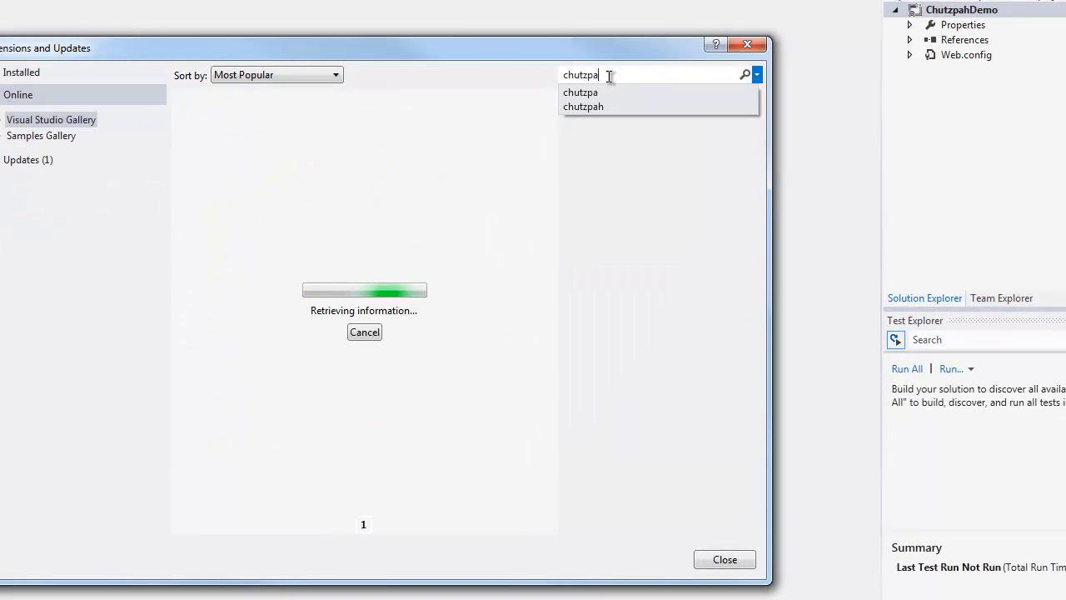
{"action": "left_click", "coordinate": [583, 106]}
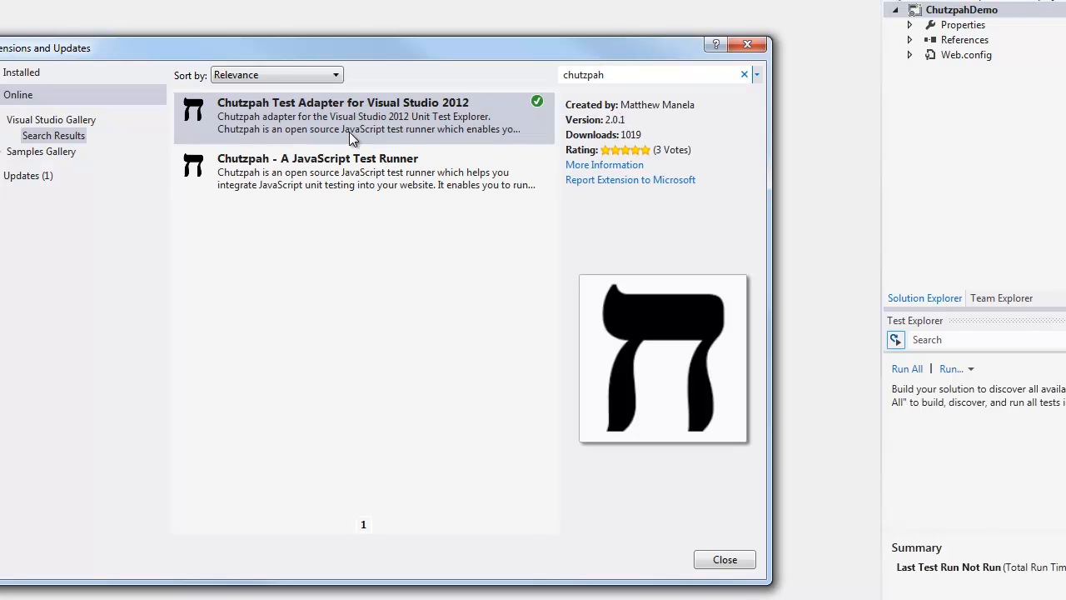
{"action": "mouse_move", "coordinate": [364, 130]}
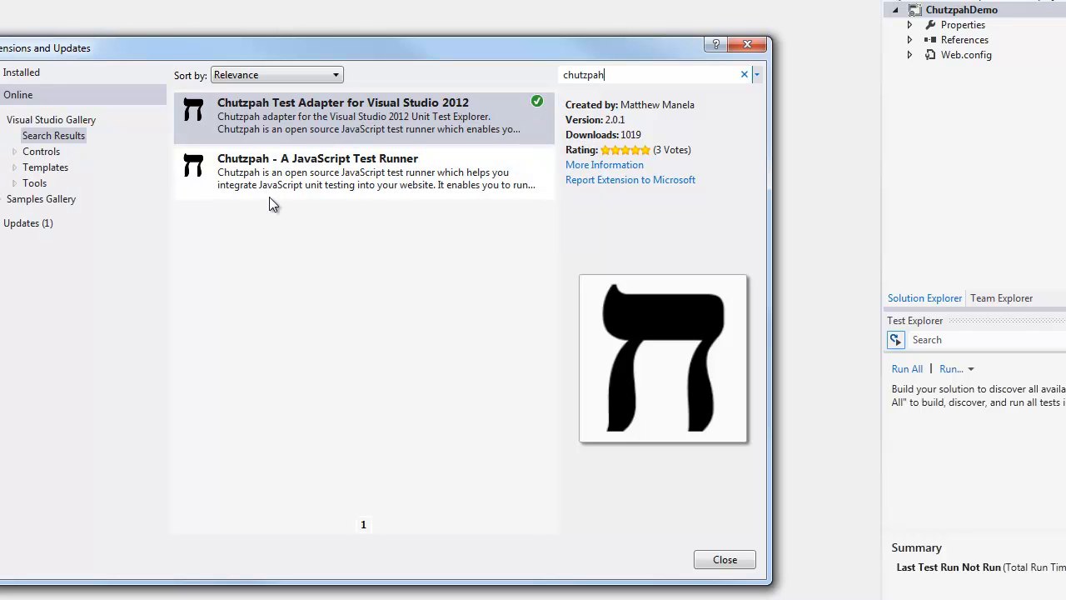
{"action": "mouse_move", "coordinate": [423, 175]}
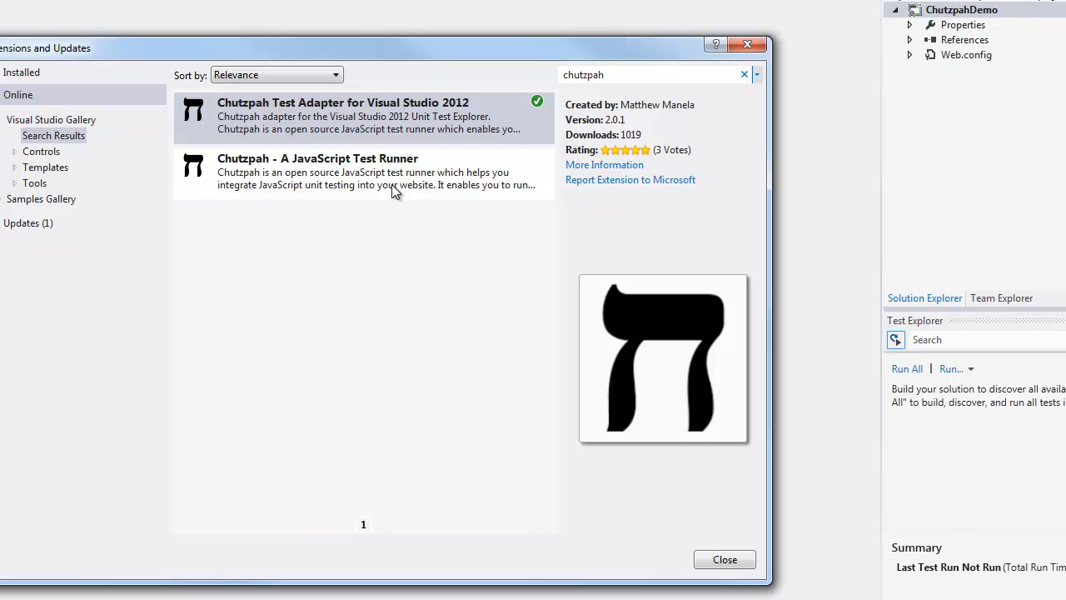
{"action": "left_click", "coordinate": [603, 73]}
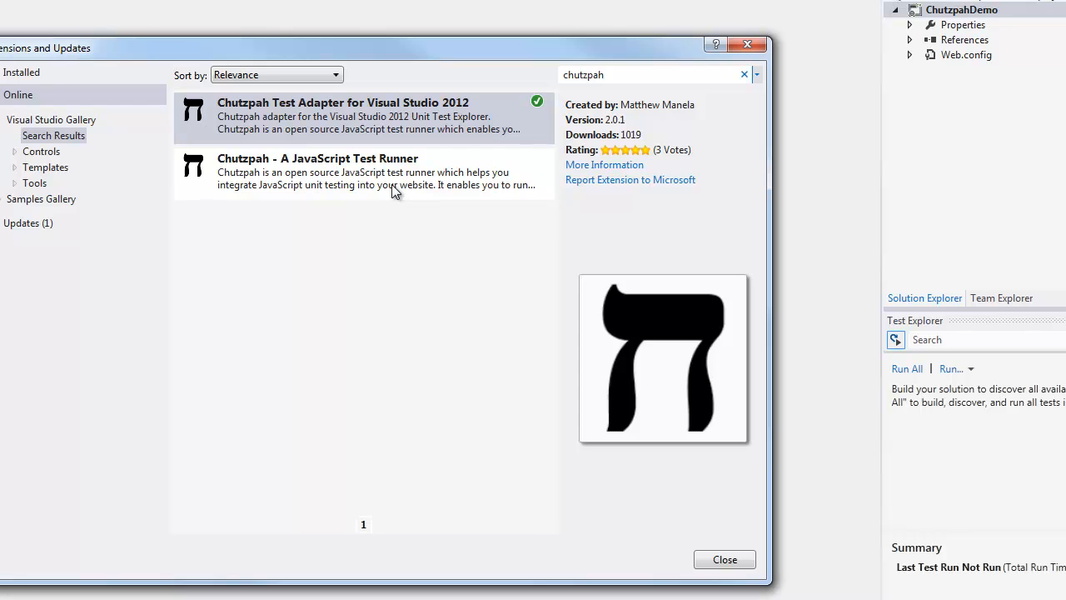
{"action": "mouse_move", "coordinate": [342, 130]}
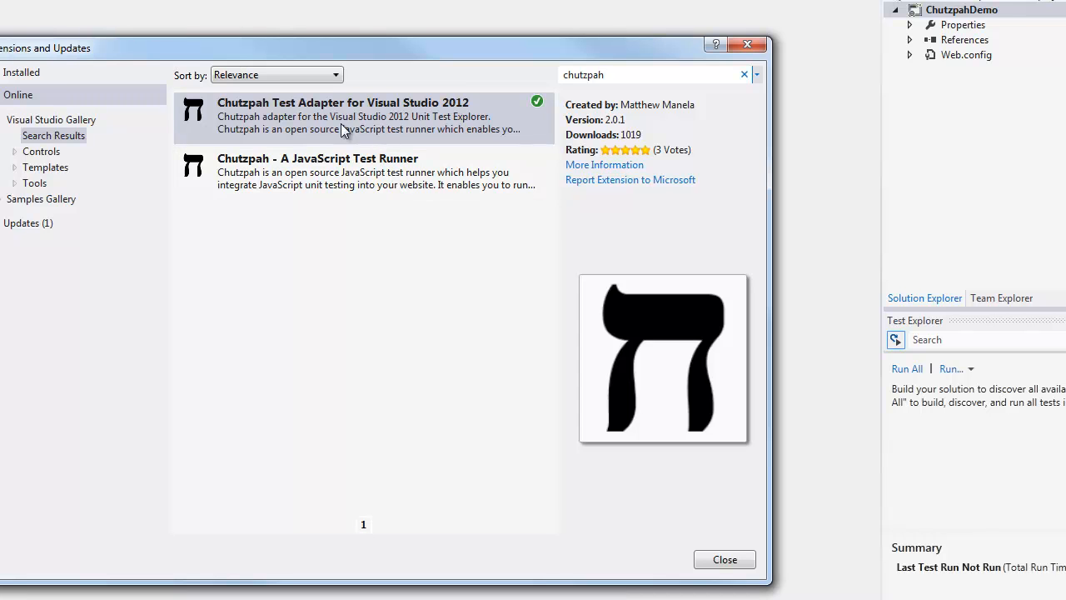
{"action": "mouse_move", "coordinate": [333, 200]}
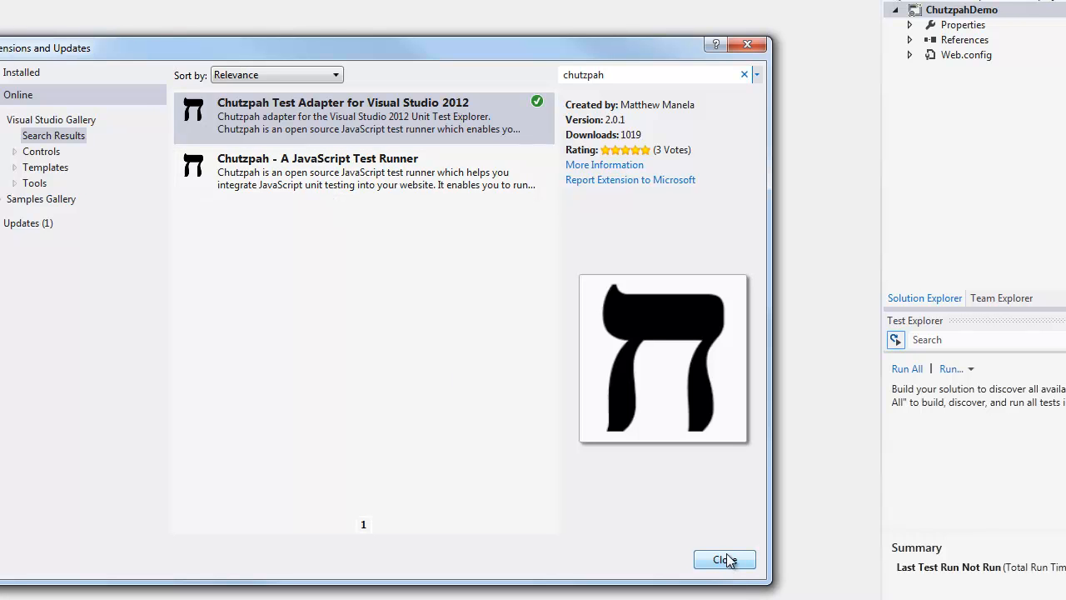
- Add a new 'tests' folder to the ChutzpahDemo project and start adding an existing item to it
{"action": "left_click", "coordinate": [723, 559]}
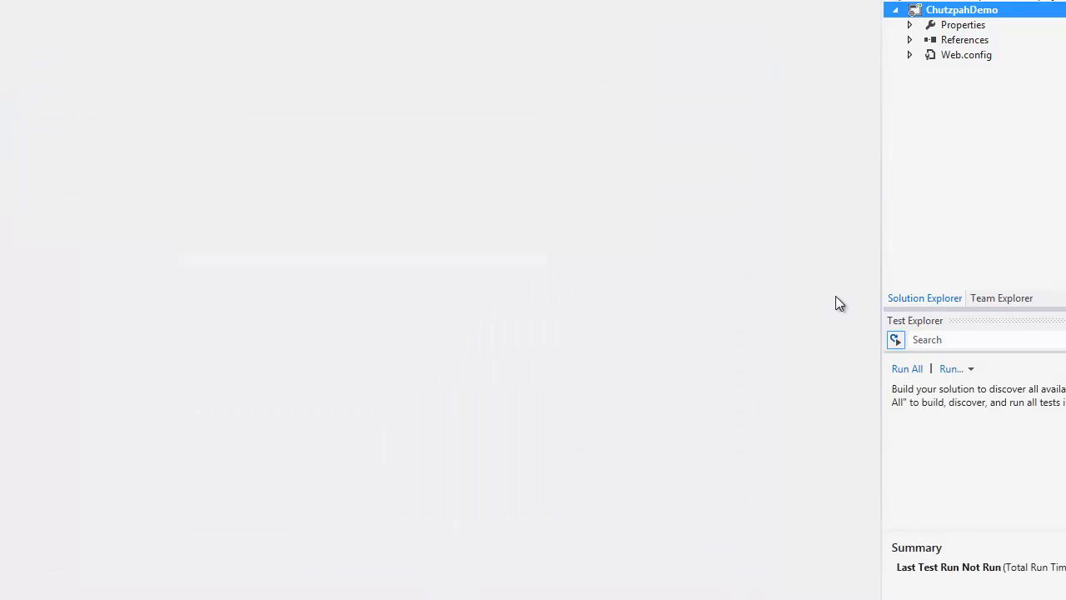
{"action": "mouse_move", "coordinate": [990, 80]}
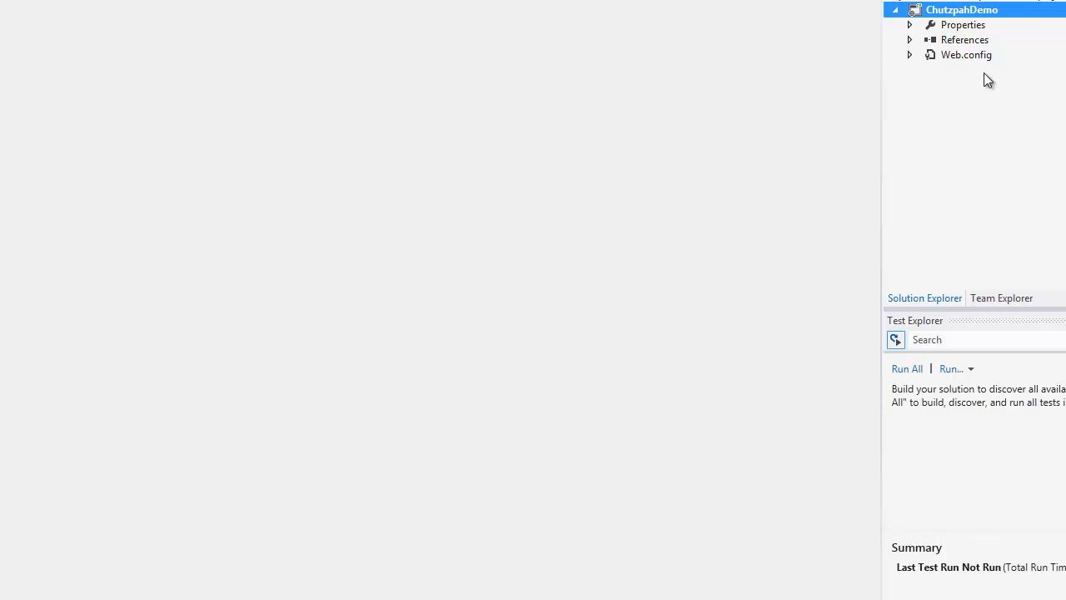
{"action": "right_click", "coordinate": [963, 10]}
{"action": "type", "text": "tests"}
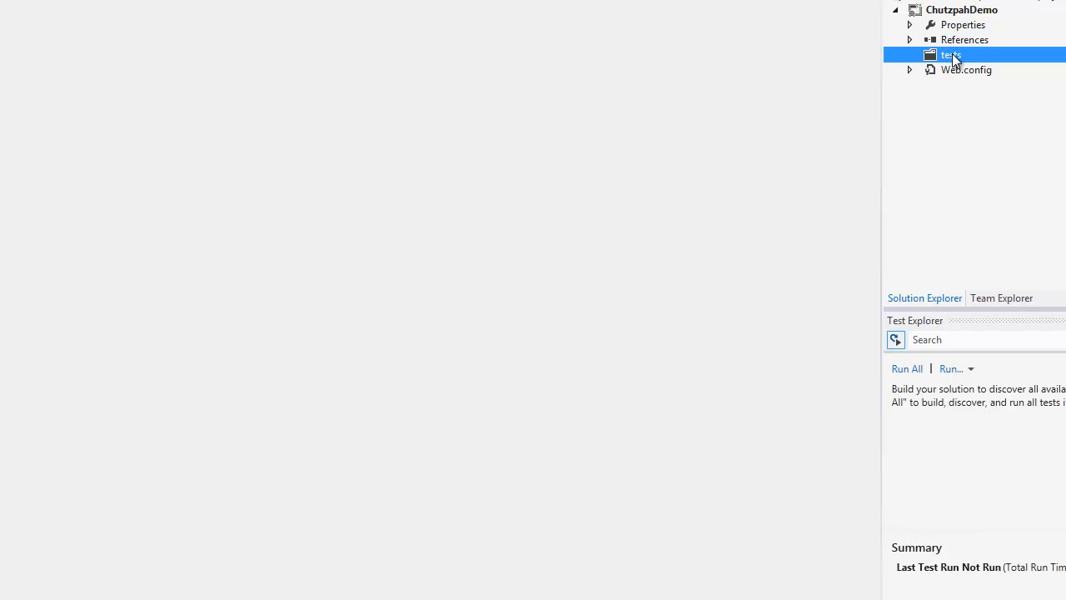
{"action": "right_click", "coordinate": [950, 55]}
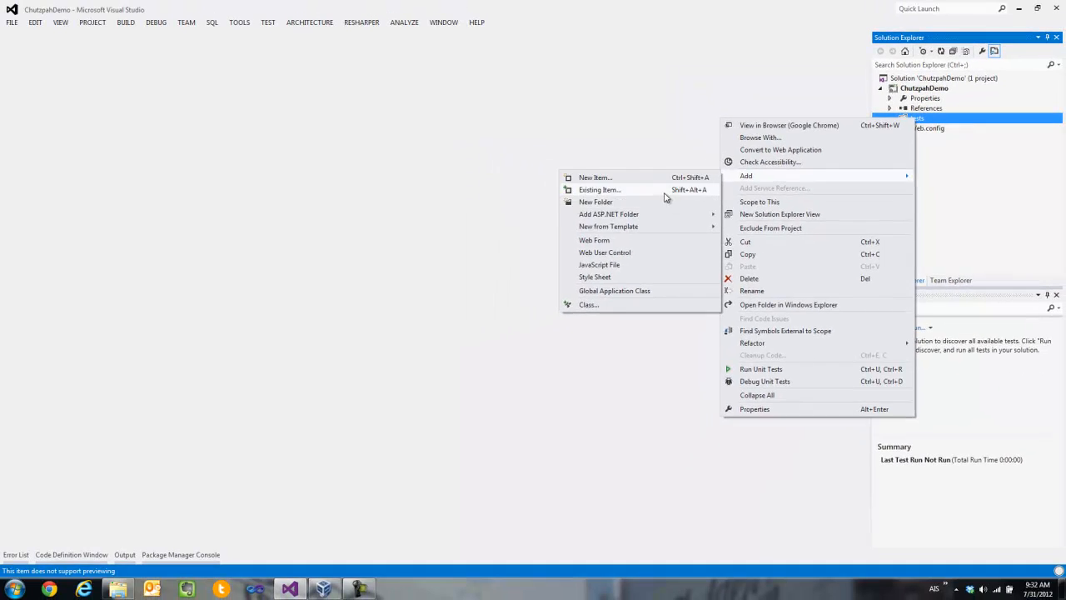
{"action": "left_click", "coordinate": [600, 189]}
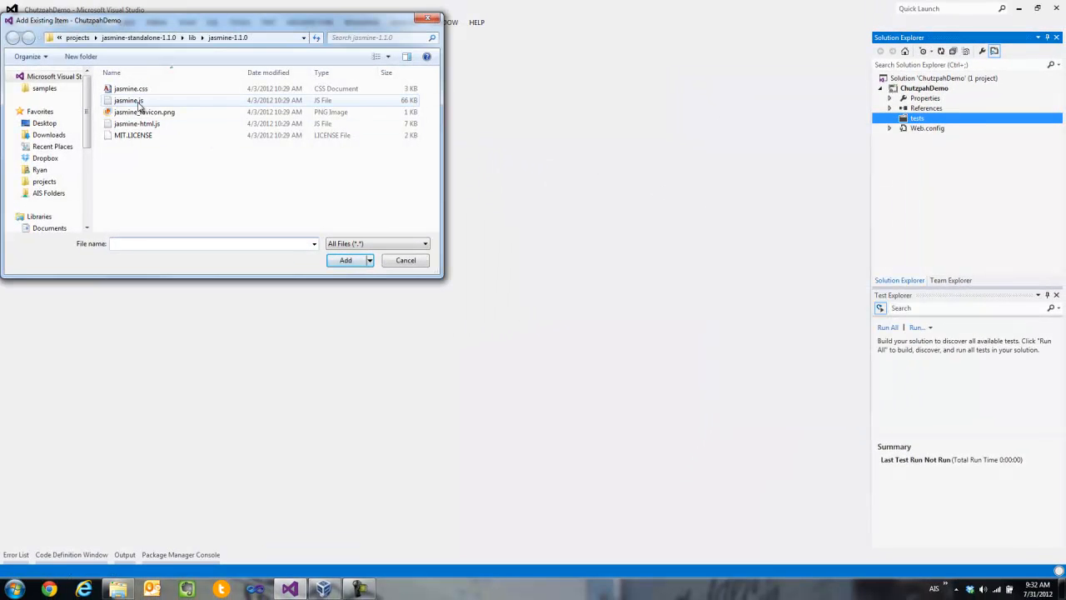
- Browse to lib\jasmine-1.2.0 and choose jasmine.js to add to the tests folder
{"action": "left_click", "coordinate": [130, 100]}
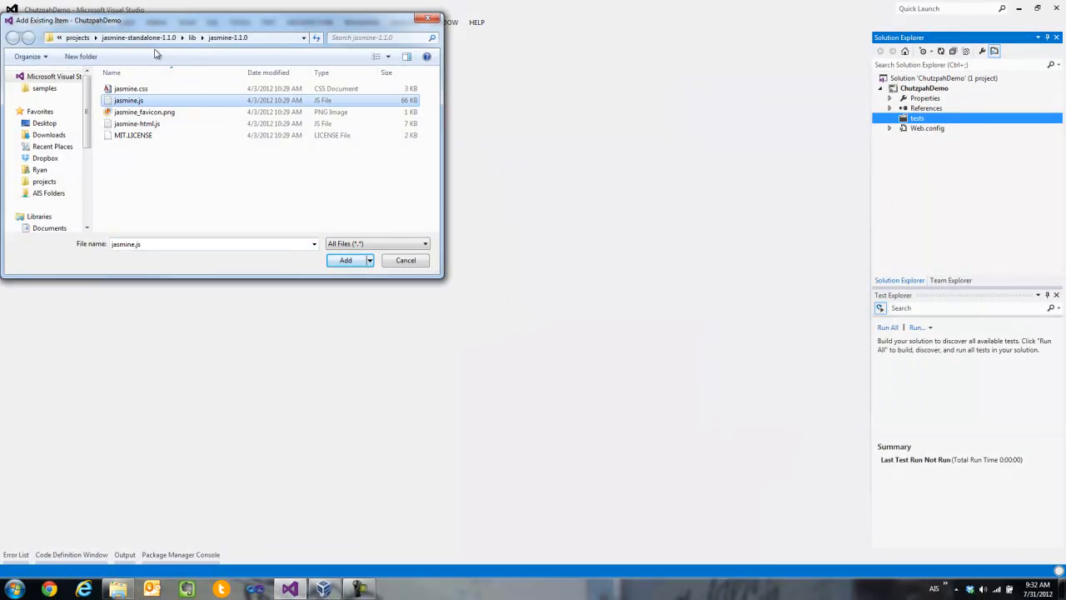
{"action": "left_click", "coordinate": [14, 36]}
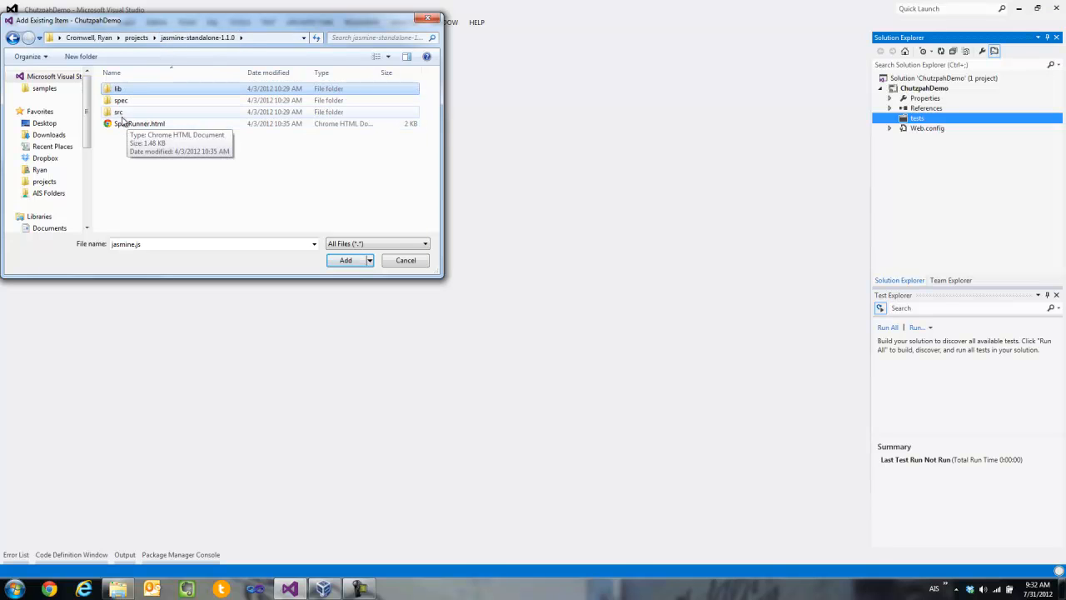
{"action": "left_click", "coordinate": [117, 89]}
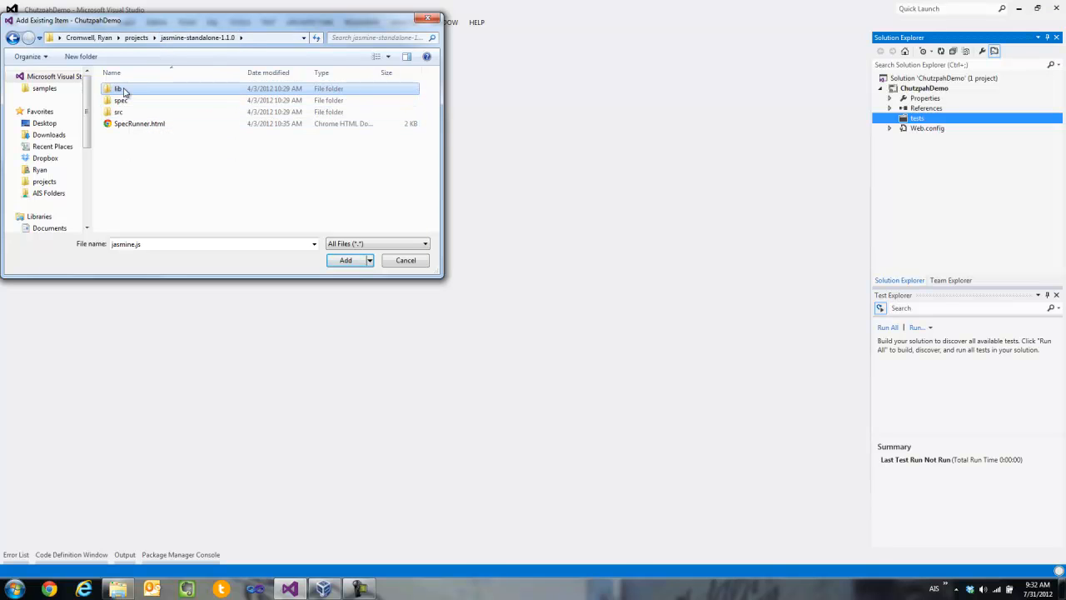
{"action": "double_click", "coordinate": [117, 89]}
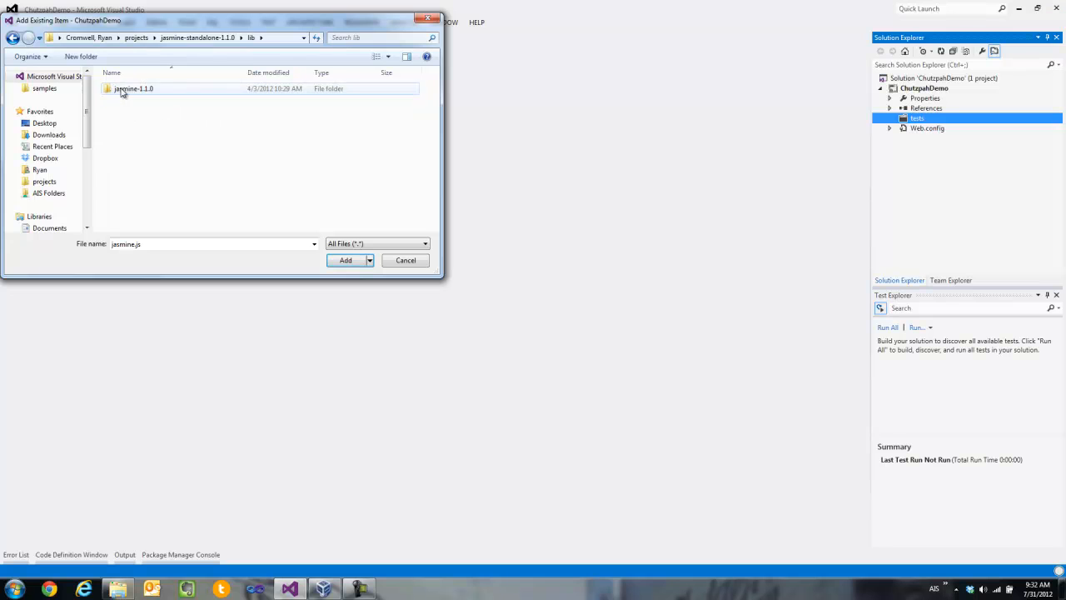
{"action": "double_click", "coordinate": [133, 88]}
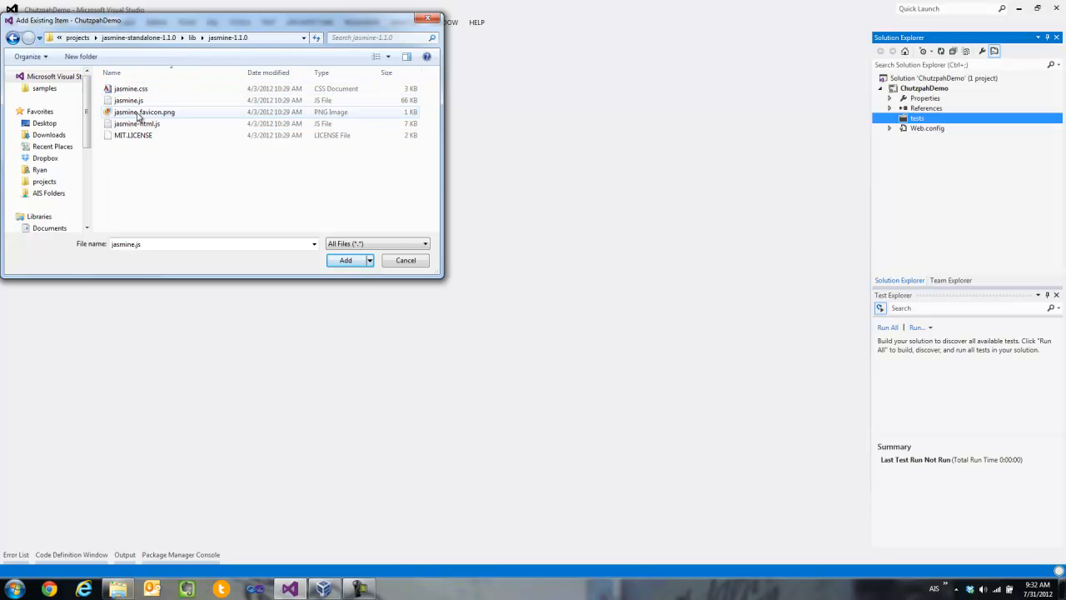
{"action": "left_click", "coordinate": [128, 100]}
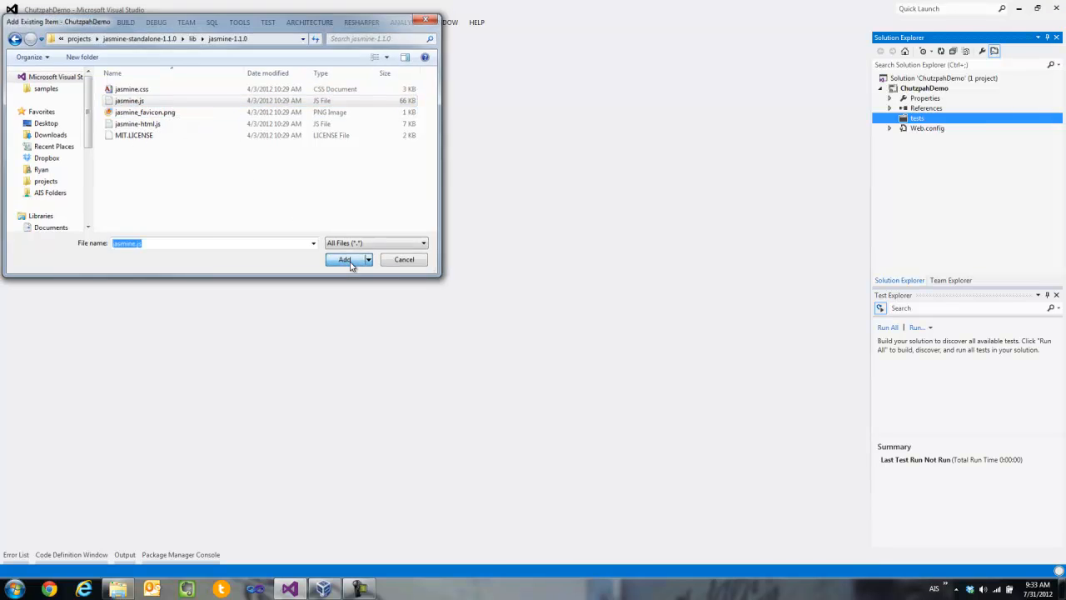
- Add jasmine.js to tests, then create a new JavaScript file named Math_tests.js there
{"action": "left_click", "coordinate": [344, 260]}
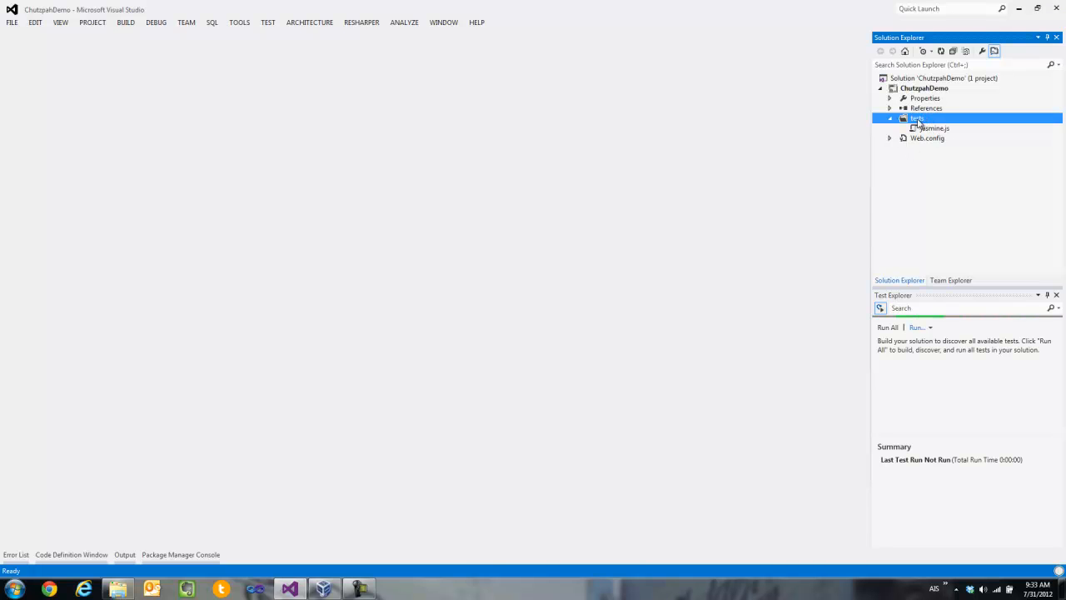
{"action": "right_click", "coordinate": [915, 117]}
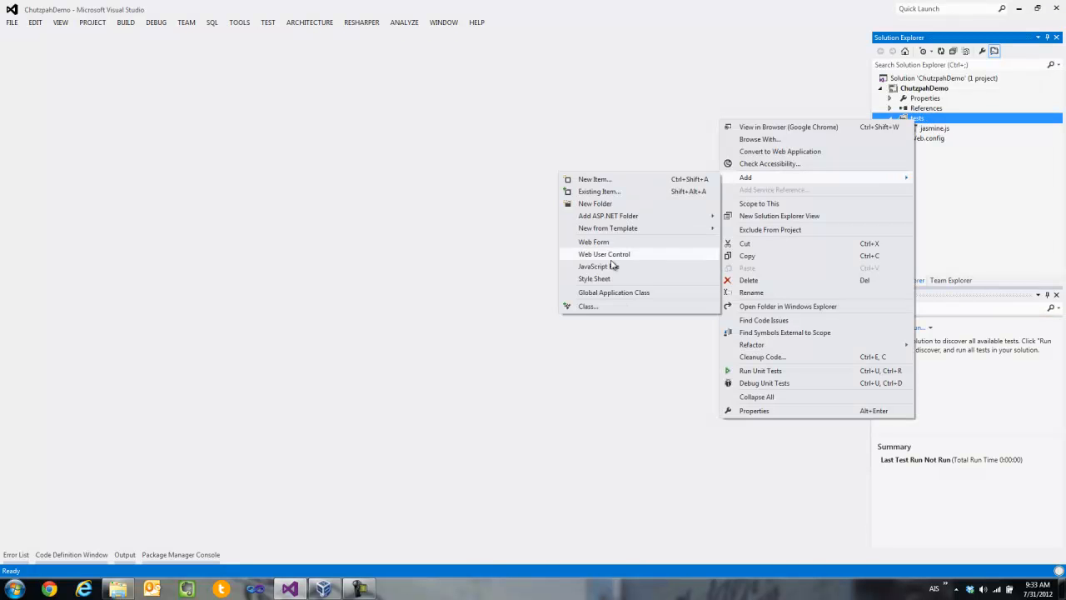
{"action": "left_click", "coordinate": [593, 266]}
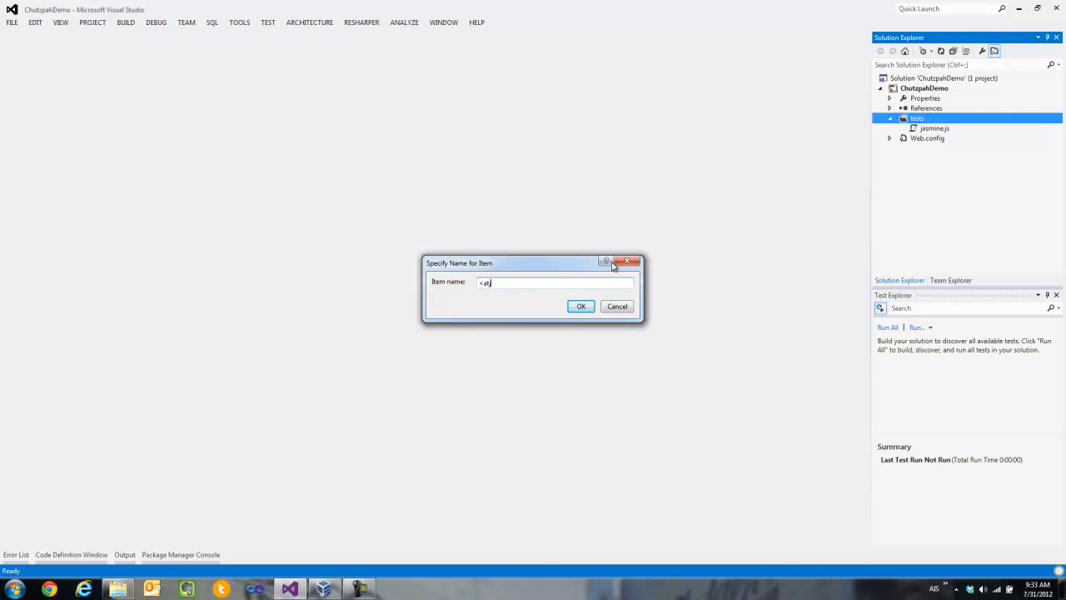
{"action": "type", "text": "Math_"}
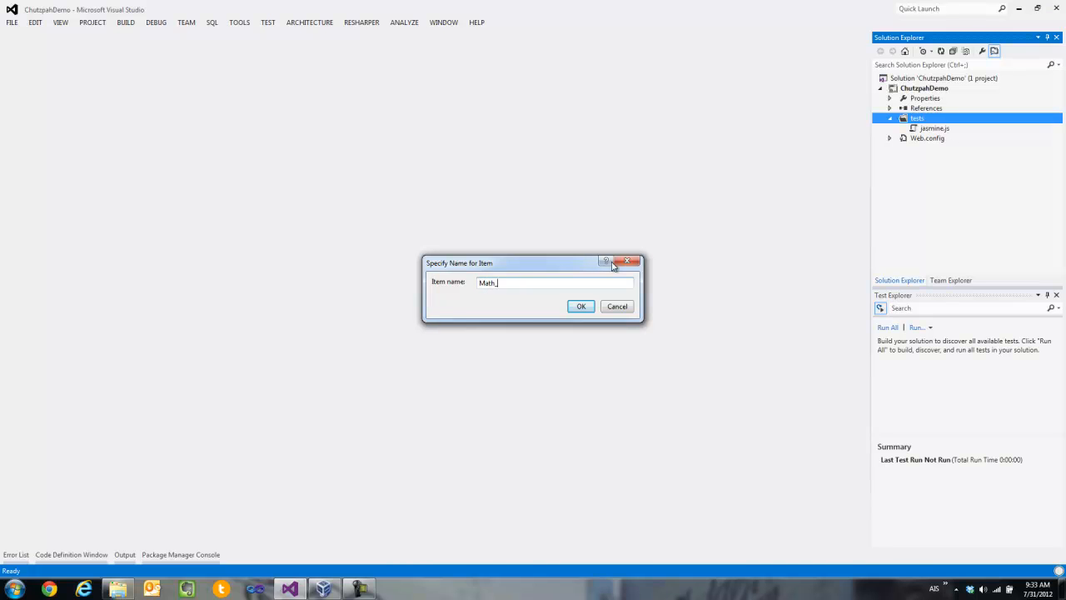
{"action": "left_click", "coordinate": [580, 307]}
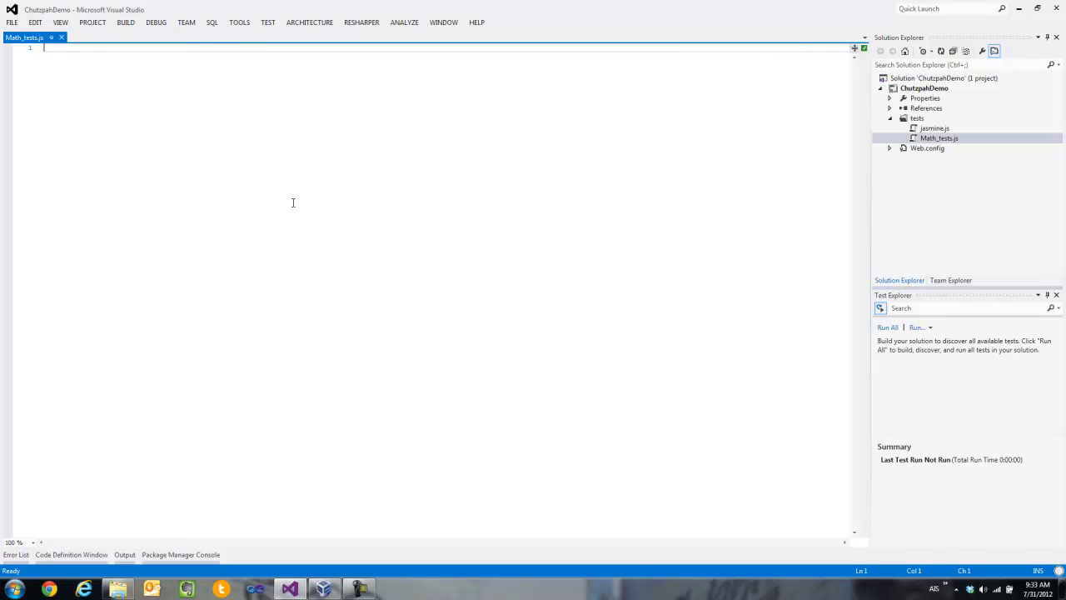
- Write the jasmine.js reference and describe/it blocks for 'add two numbers'
{"action": "type", "text": "//"}
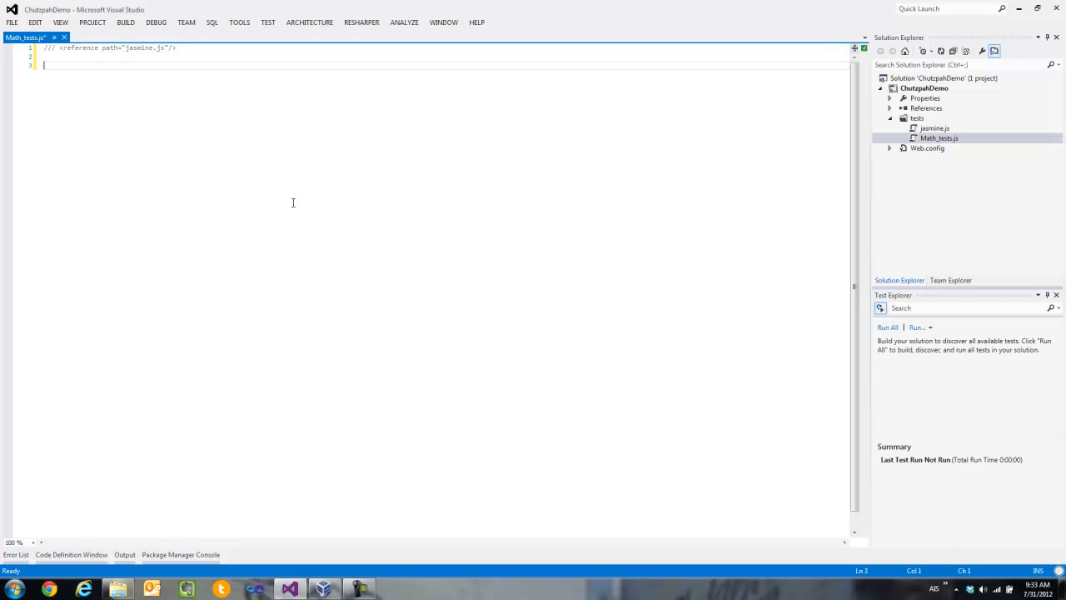
{"action": "type", "text": "describe(\"Math.add\", function ("}
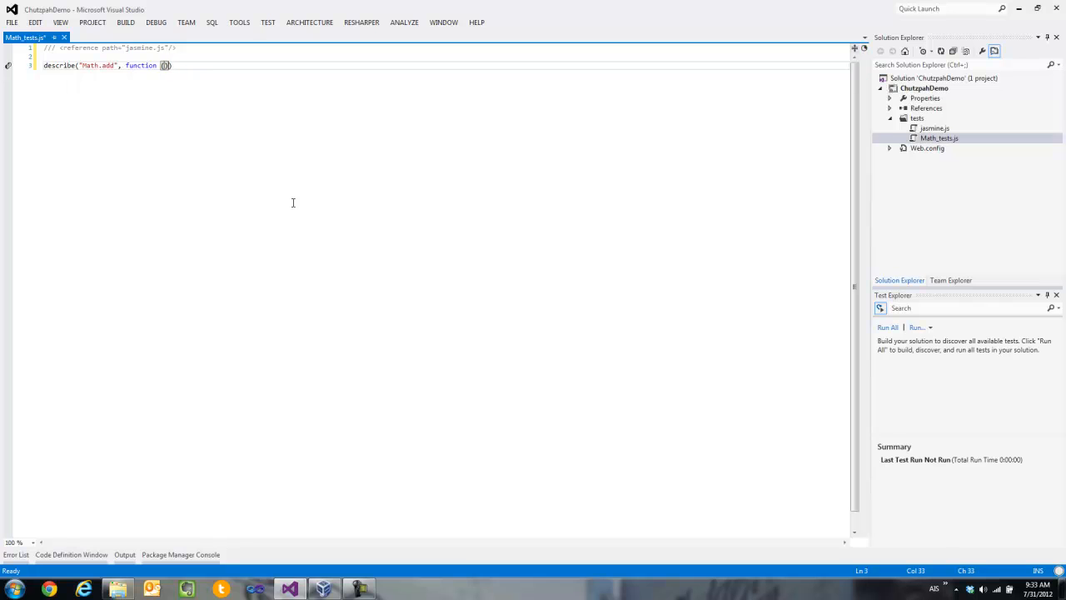
{"action": "type", "text": "{"}
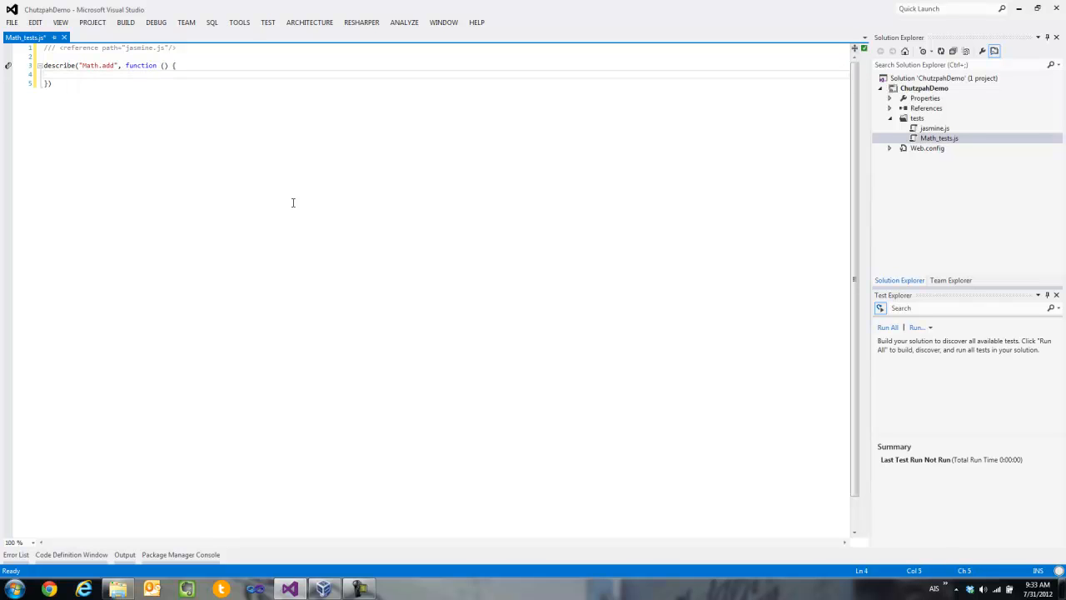
{"action": "type", "text": "it( \"can \""}
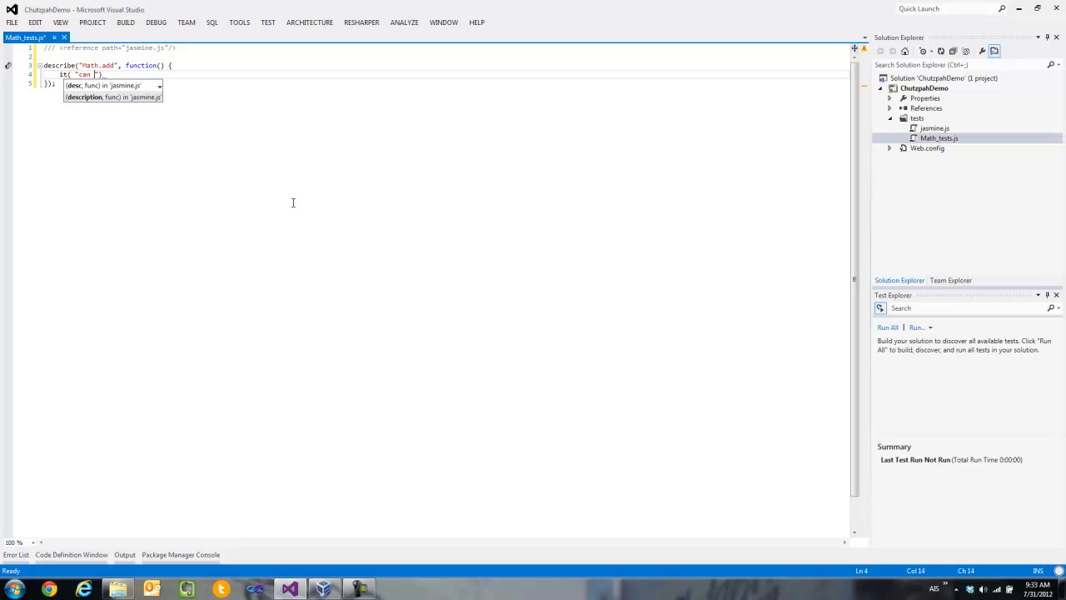
{"action": "type", "text": "add two numbers"}
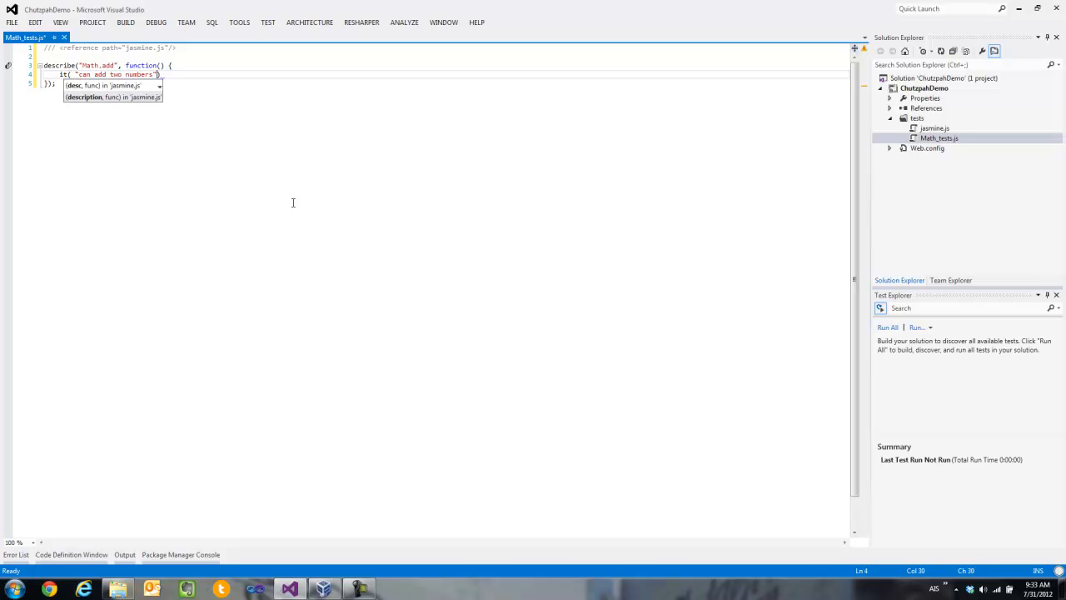
{"action": "type", "text": ", function ()"}
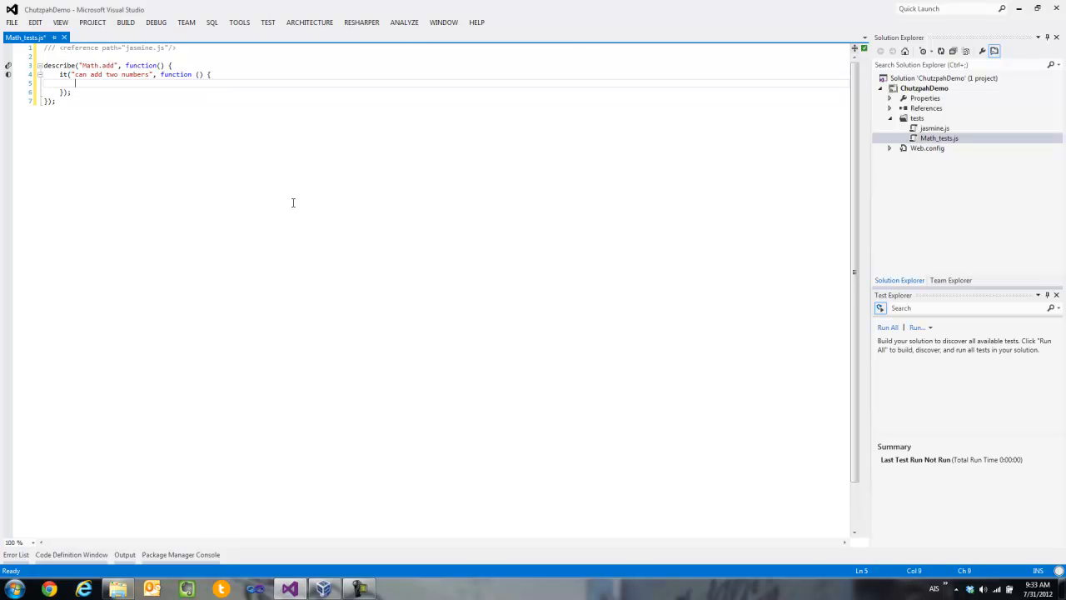
- Expect new Math().add(2, 3) result toBe(5) and run all tests, which fails
{"action": "type", "text": "var result = new Math().add("}
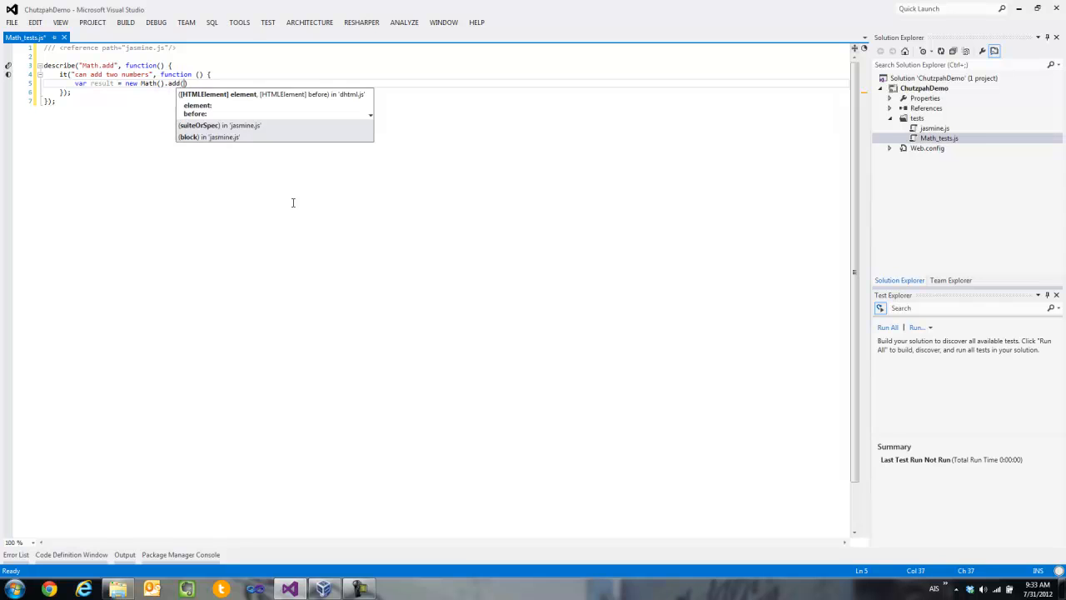
{"action": "type", "text": "2,3"}
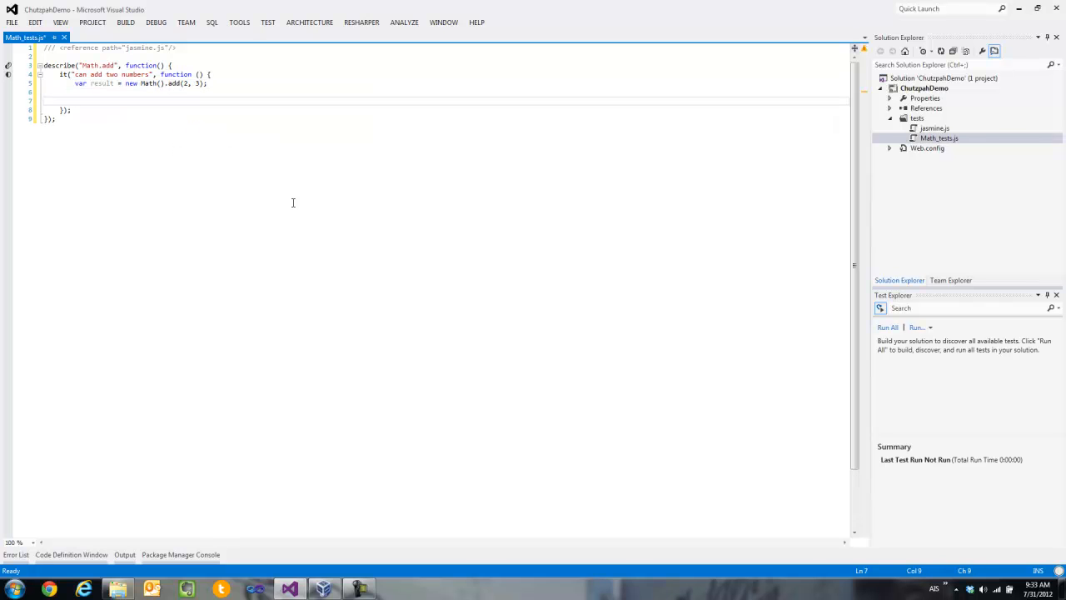
{"action": "type", "text": "exect()"}
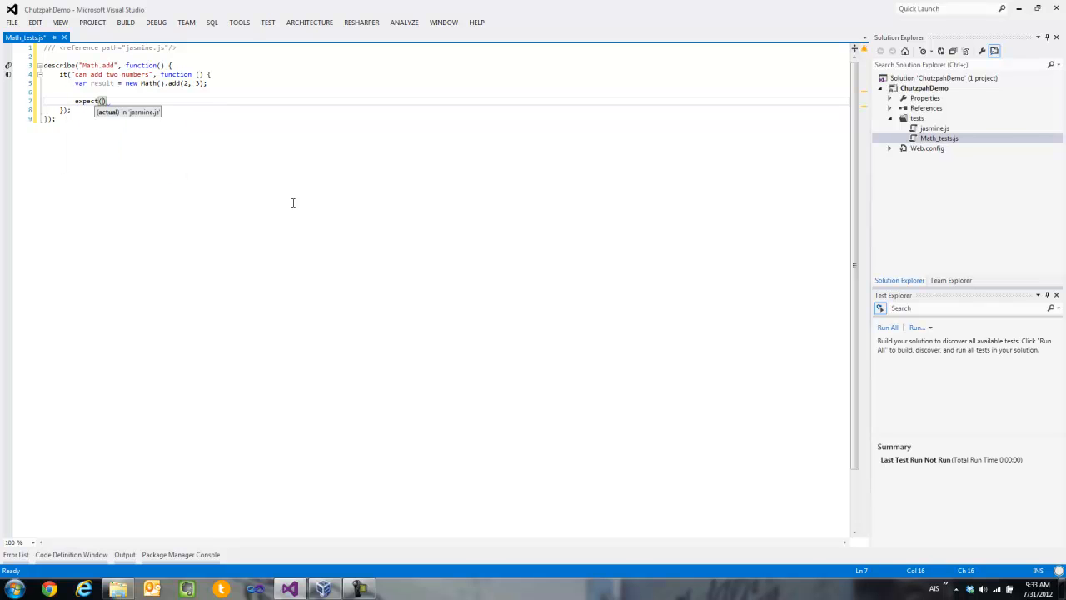
{"action": "type", "text": "result"}
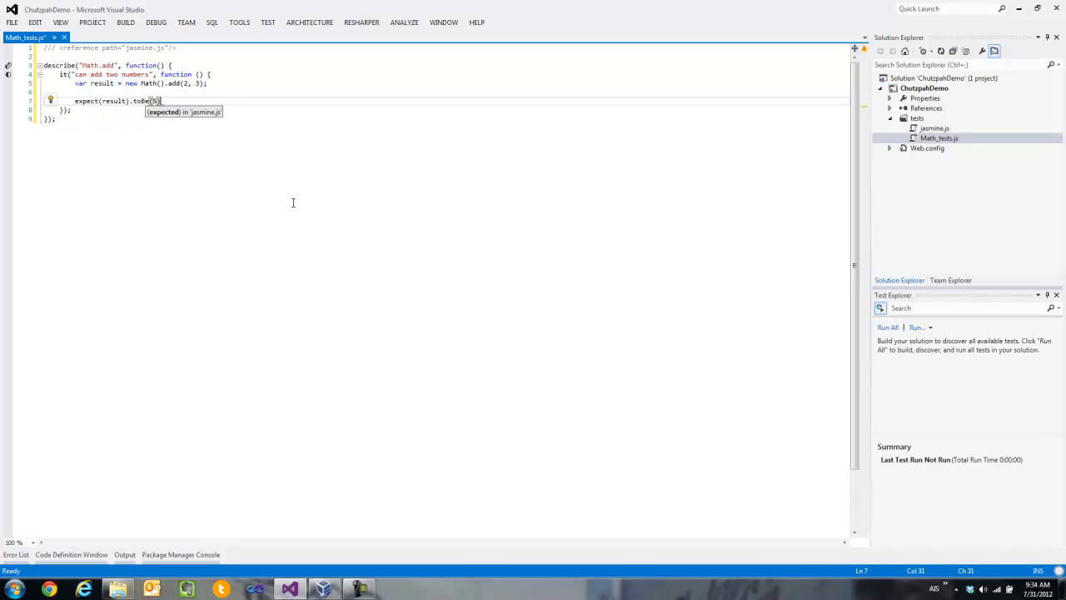
{"action": "left_click", "coordinate": [886, 326]}
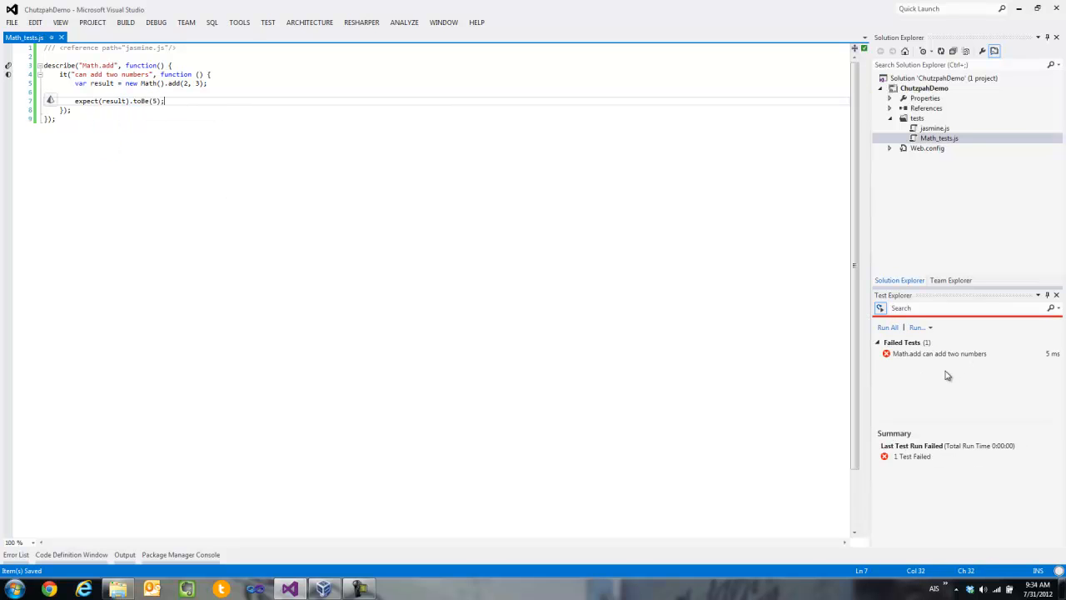
- Show the failed Math.add test's details: TypeError Math is not a constructor at line 5
{"action": "left_click", "coordinate": [940, 353]}
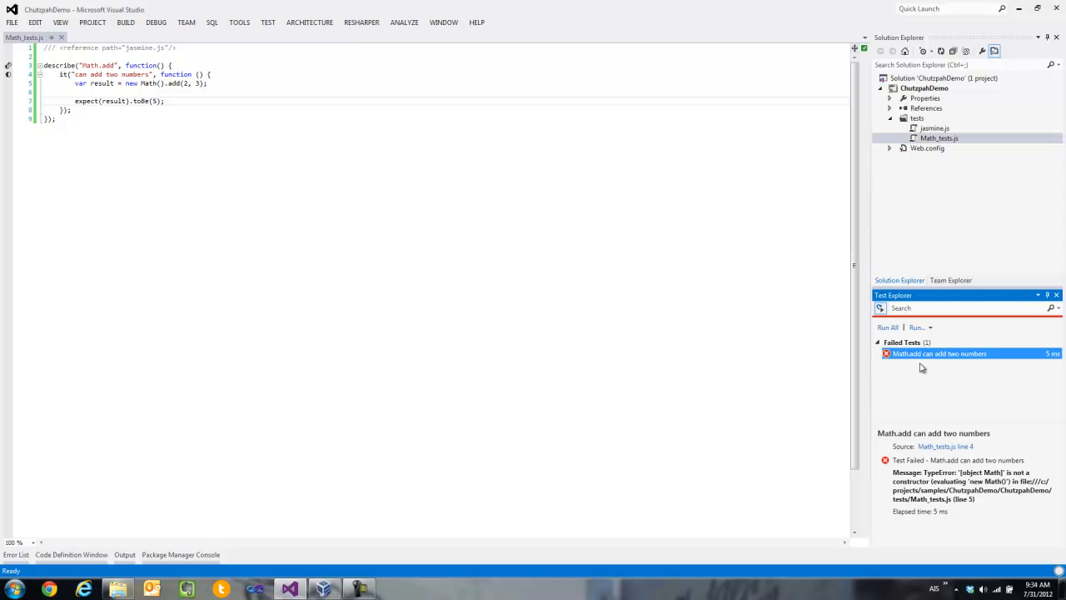
{"action": "mouse_move", "coordinate": [748, 144]}
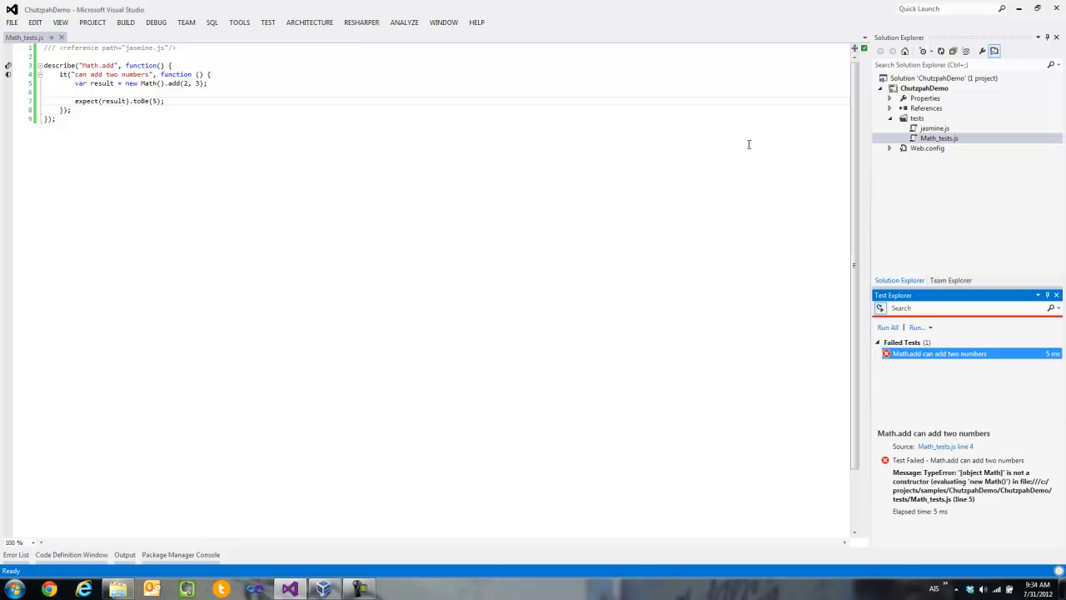
- Add a Math.js file to the project and reference ../Math.js from Math_tests.js
{"action": "right_click", "coordinate": [925, 86]}
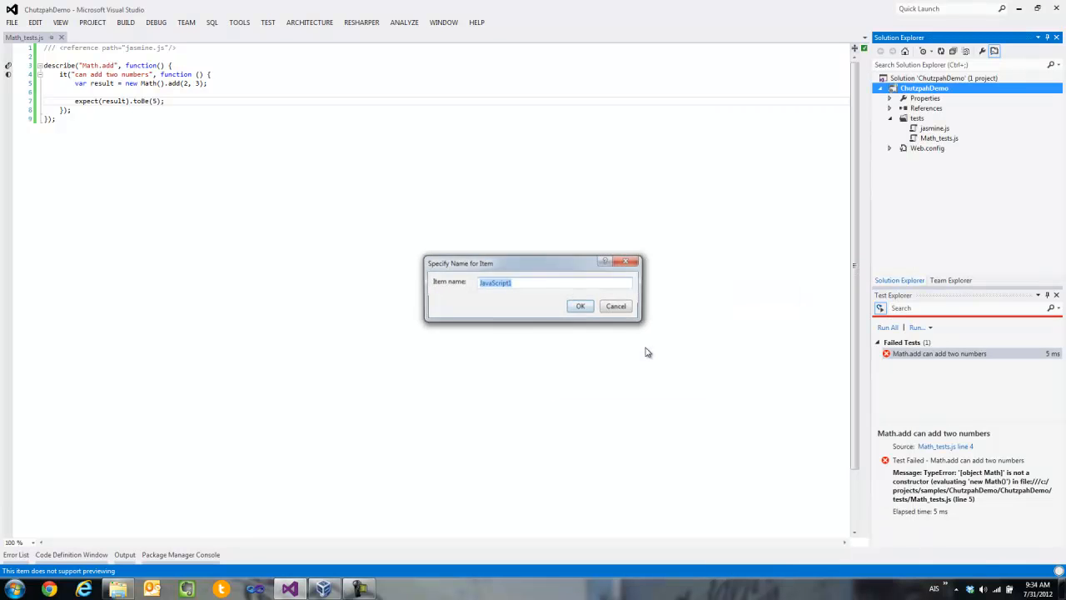
{"action": "type", "text": "Math"}
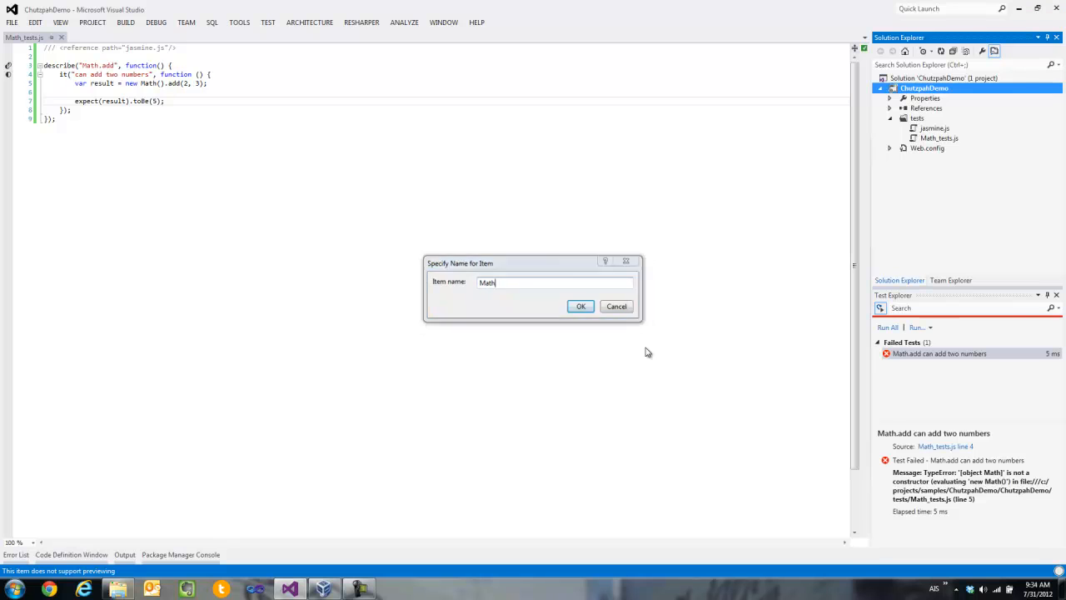
{"action": "left_click", "coordinate": [579, 306]}
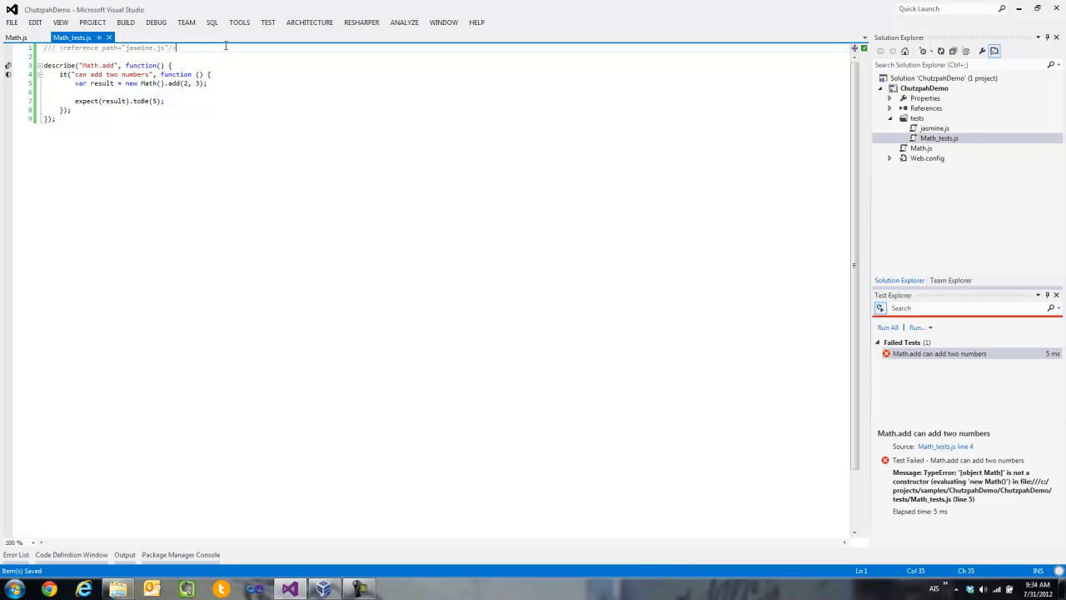
{"action": "type", "text": "/// <reference path=\"\"/>"}
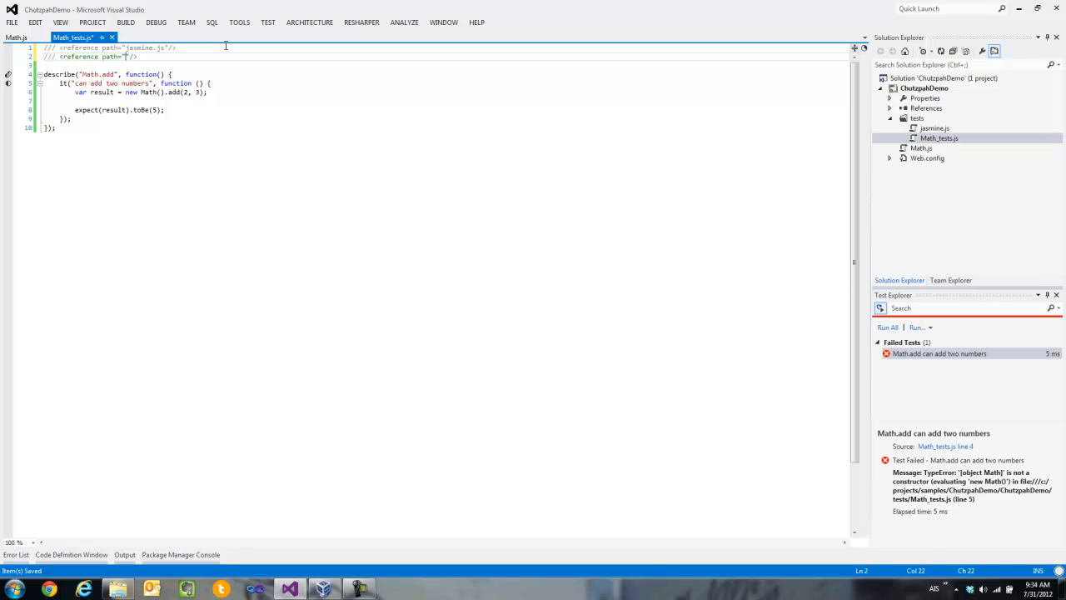
{"action": "type", "text": "./"}
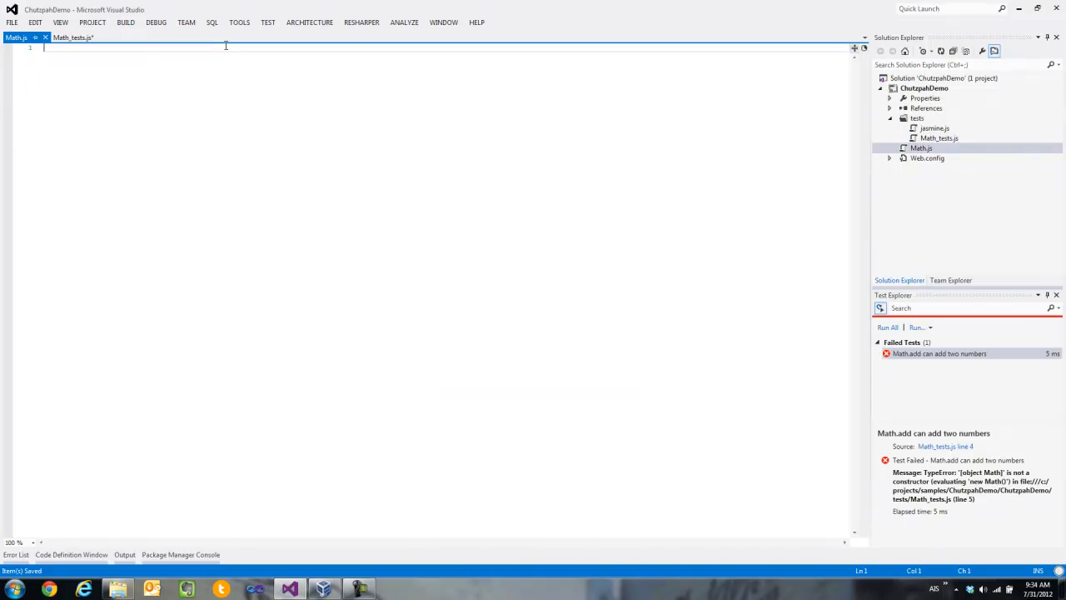
- Define a Math constructor with add(left, right) returning left + right, exposed as { add: add }
{"action": "type", "text": "var Math = function () {"}
{"action": "type", "text": "function add("}
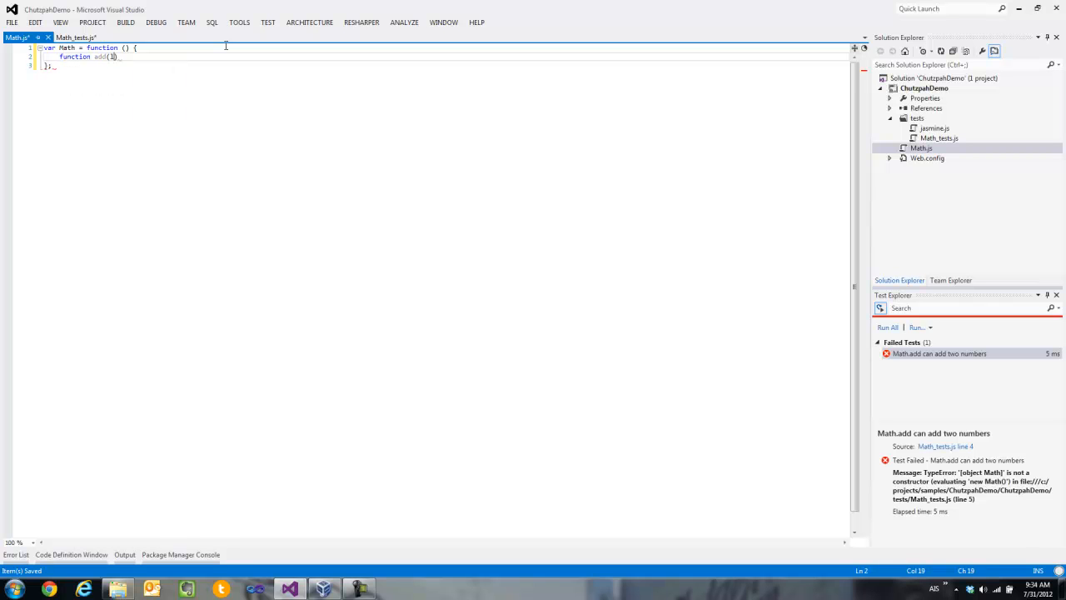
{"action": "type", "text": "left, right) { return left + right;"}
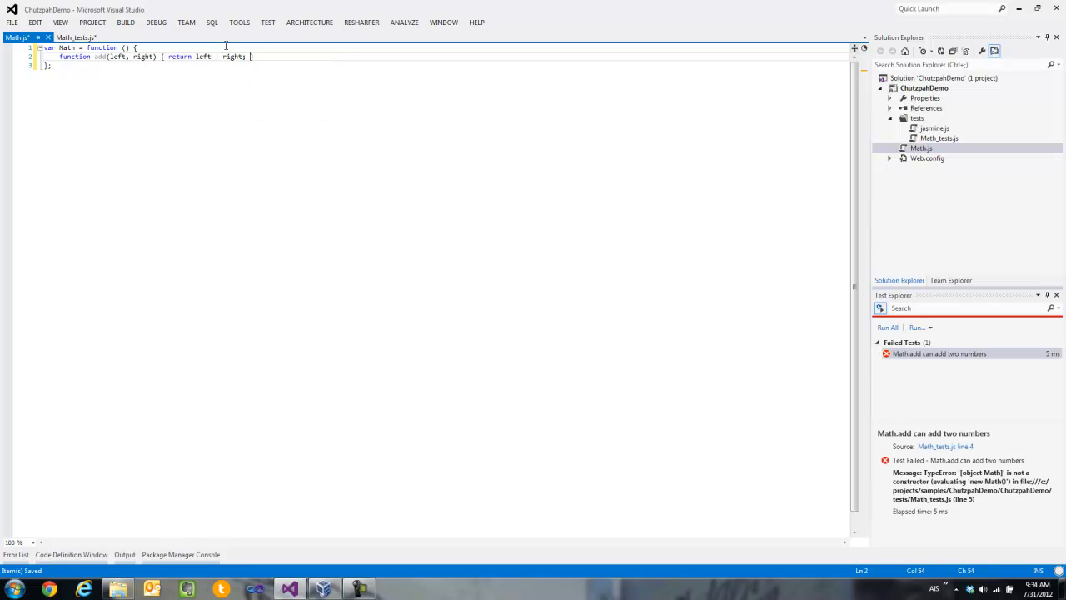
{"action": "type", "text": "return"}
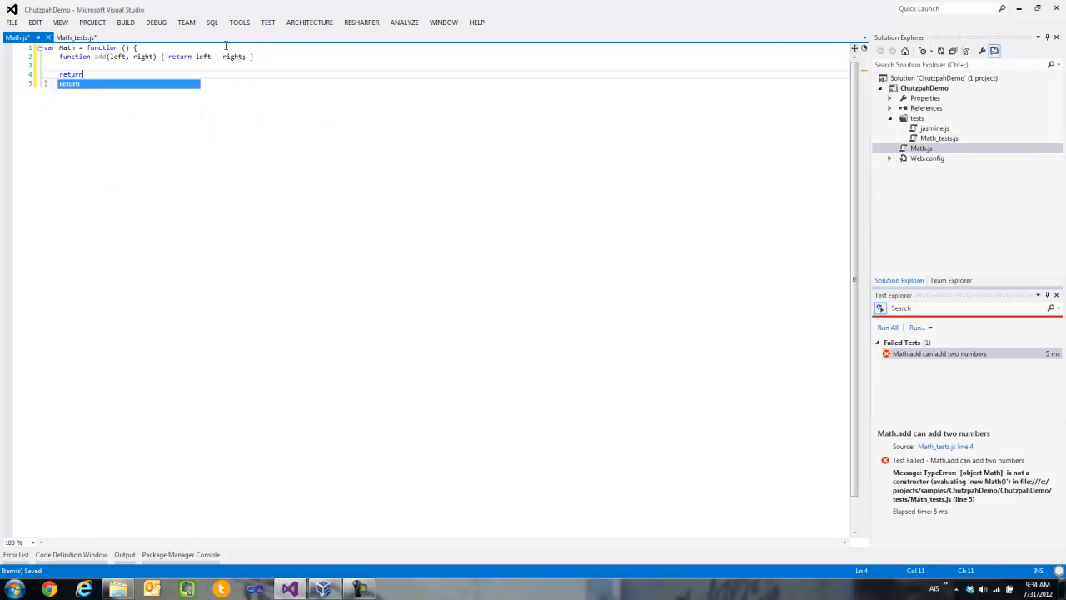
{"action": "type", "text": "{ add: add}"}
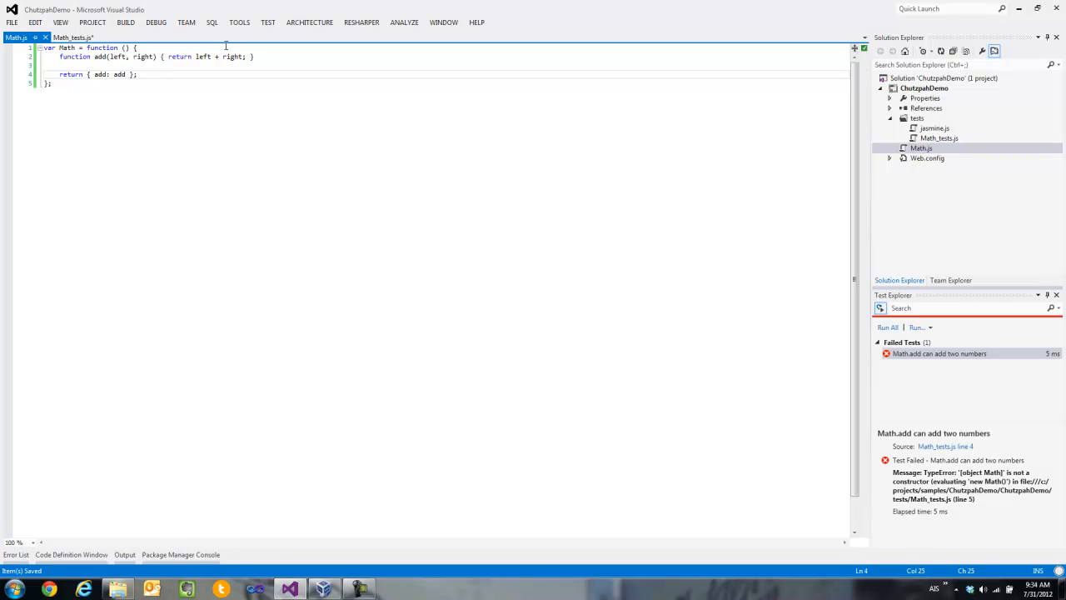
{"action": "left_click", "coordinate": [72, 37]}
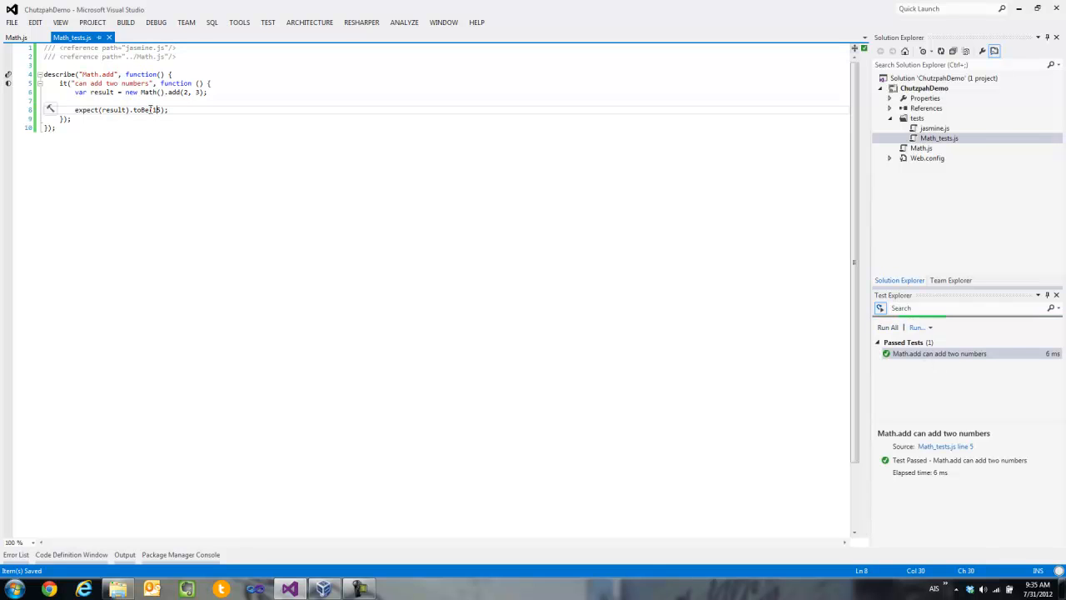
- Change toBe(5) to toBe(15) so the rerun fails with 'Expected 5 to be 15'
{"action": "type", "text": "1"}
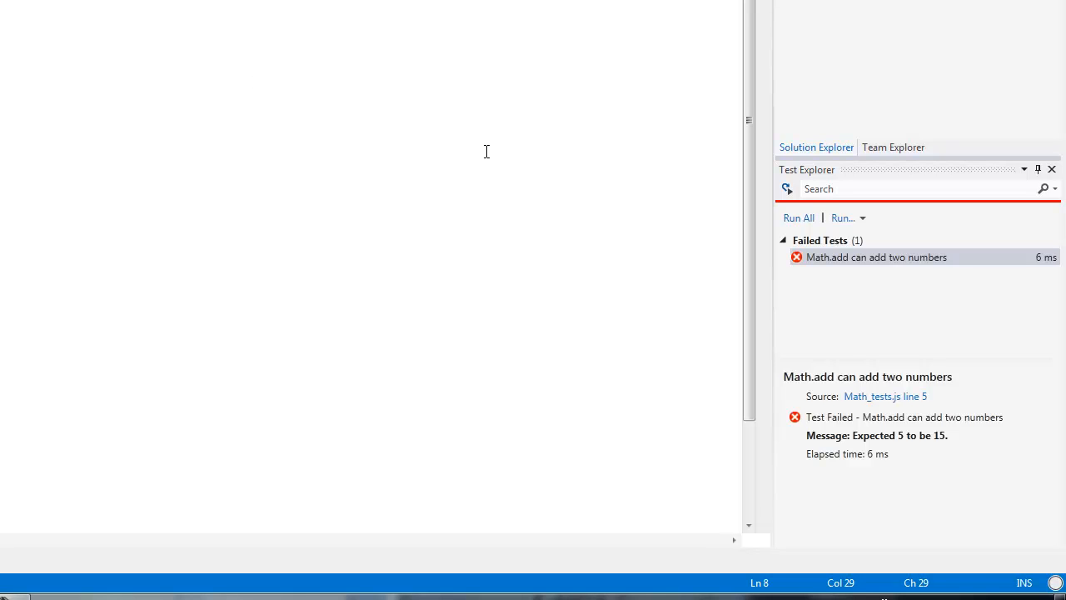
- Restore the expected value and run all tests so Math.add passes again
{"action": "left_click", "coordinate": [798, 217]}
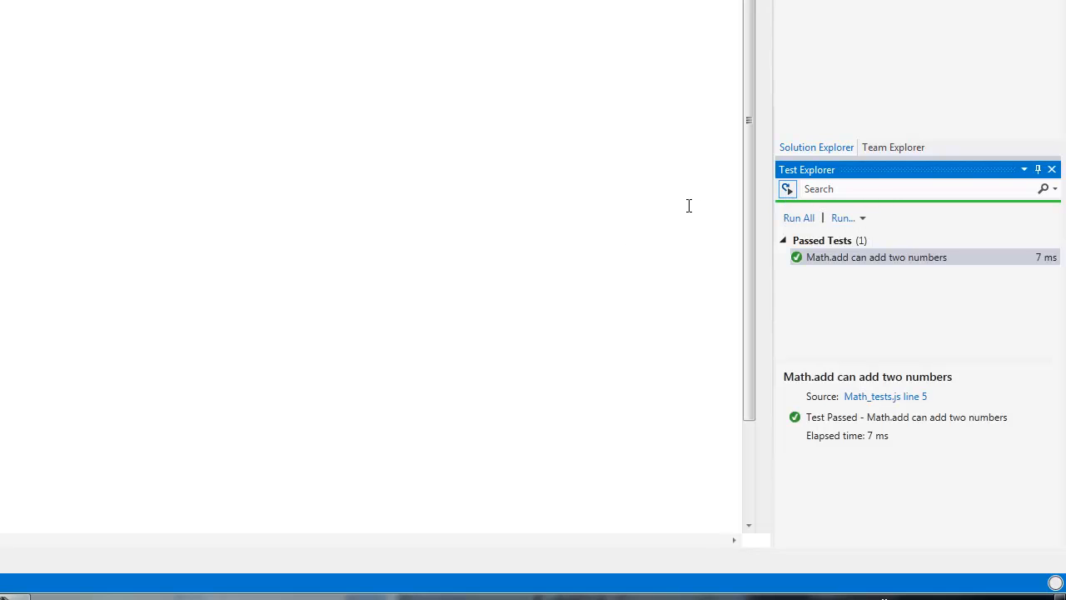
{"action": "mouse_move", "coordinate": [376, 194]}
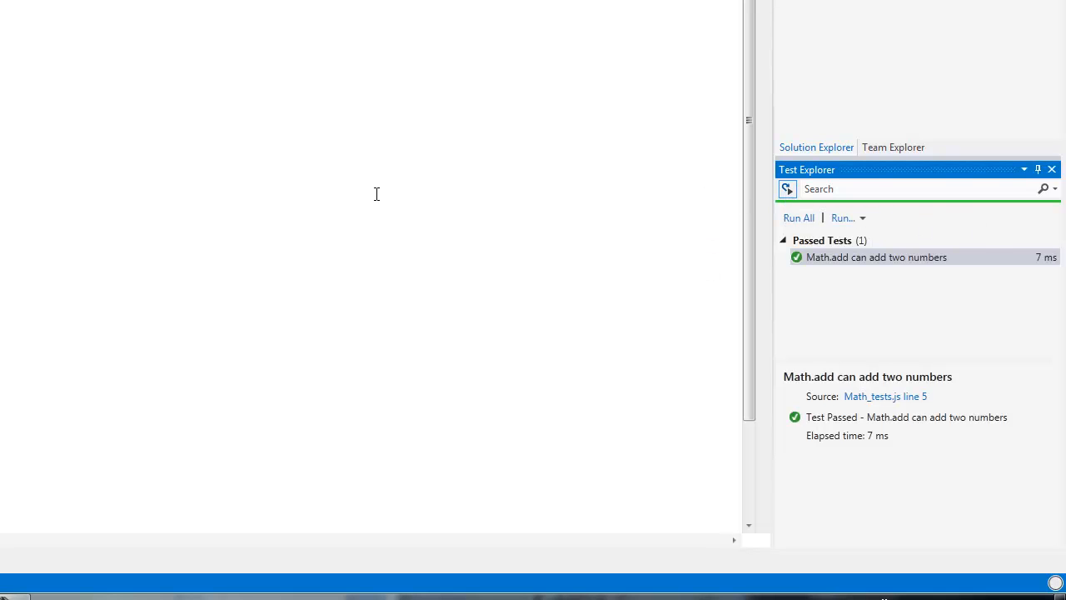